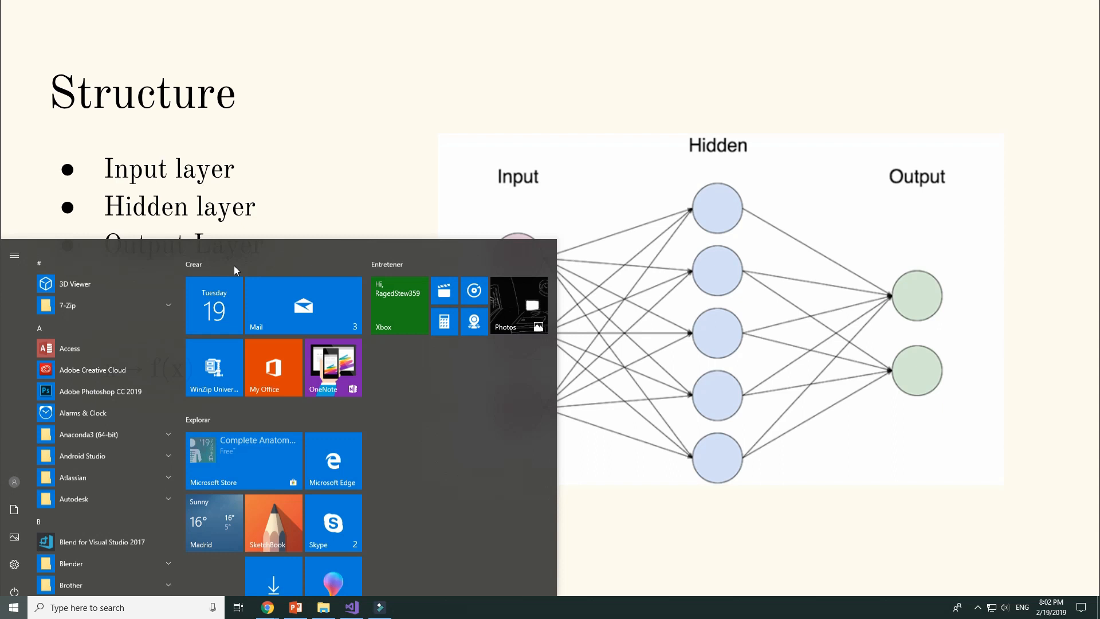
- Launch Visual Studio 2017 from the Start menu and open the DeepNeuralNetwork solution
text(vis)
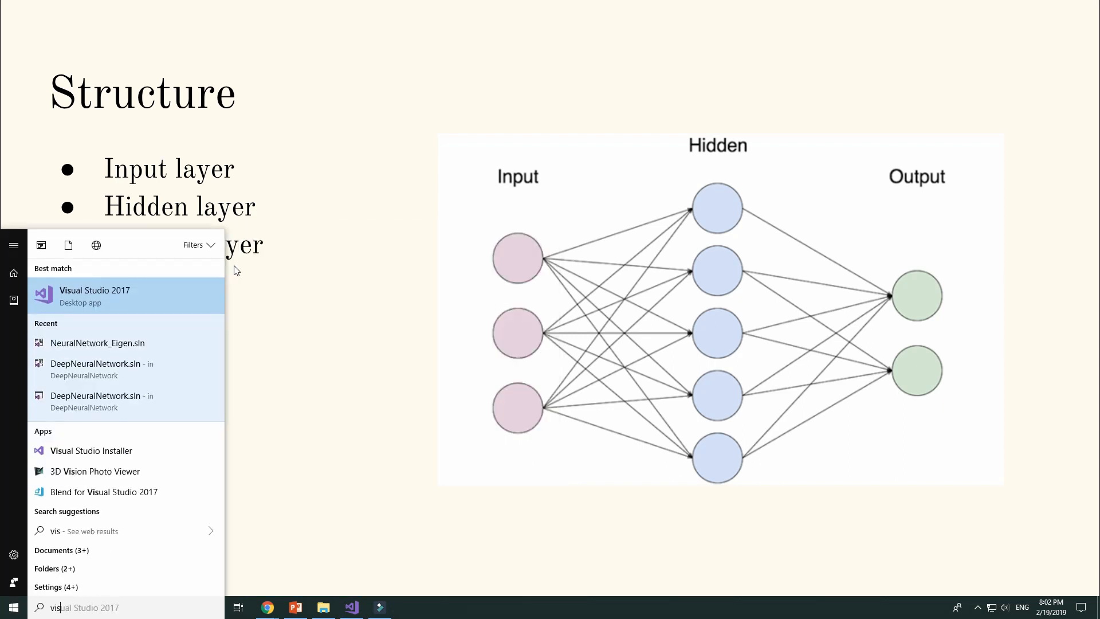
click(94, 294)
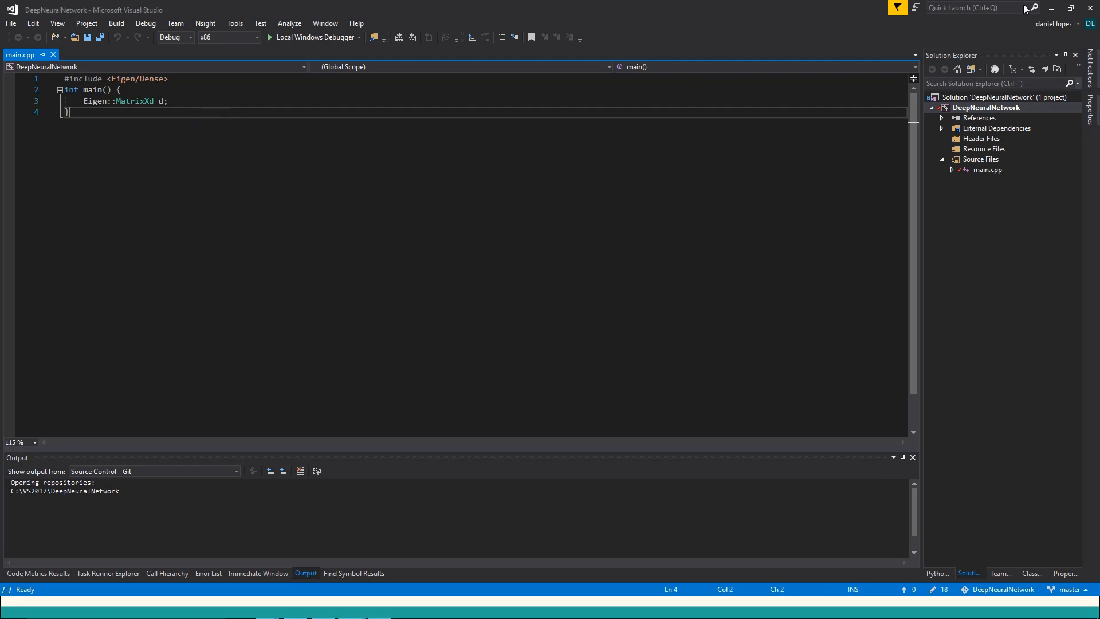
mouse_move(987, 198)
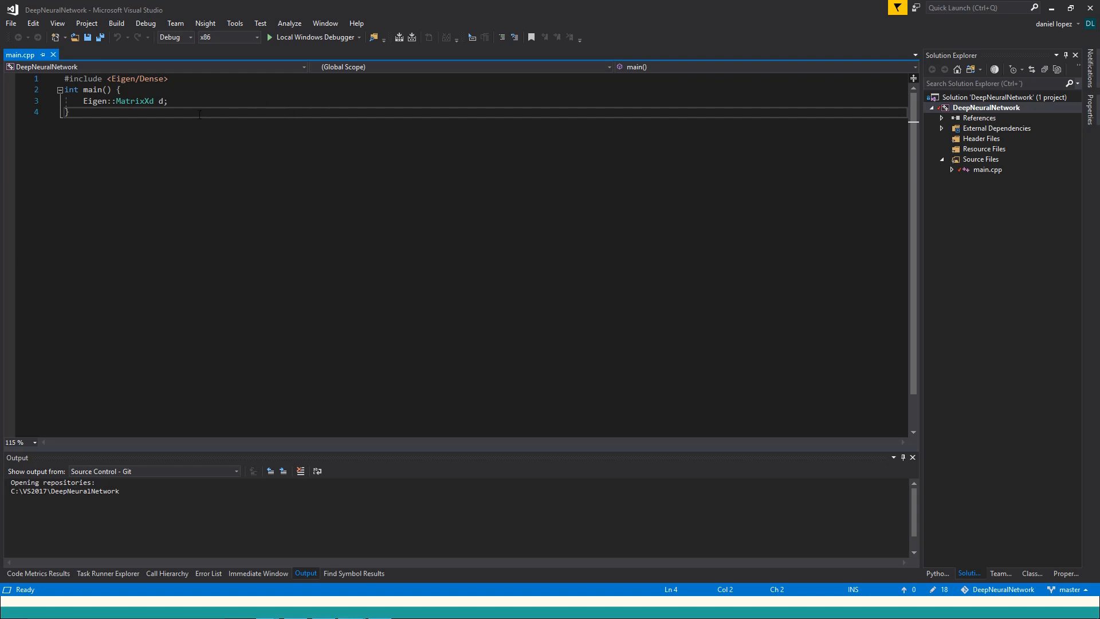
key(ctrl+a)
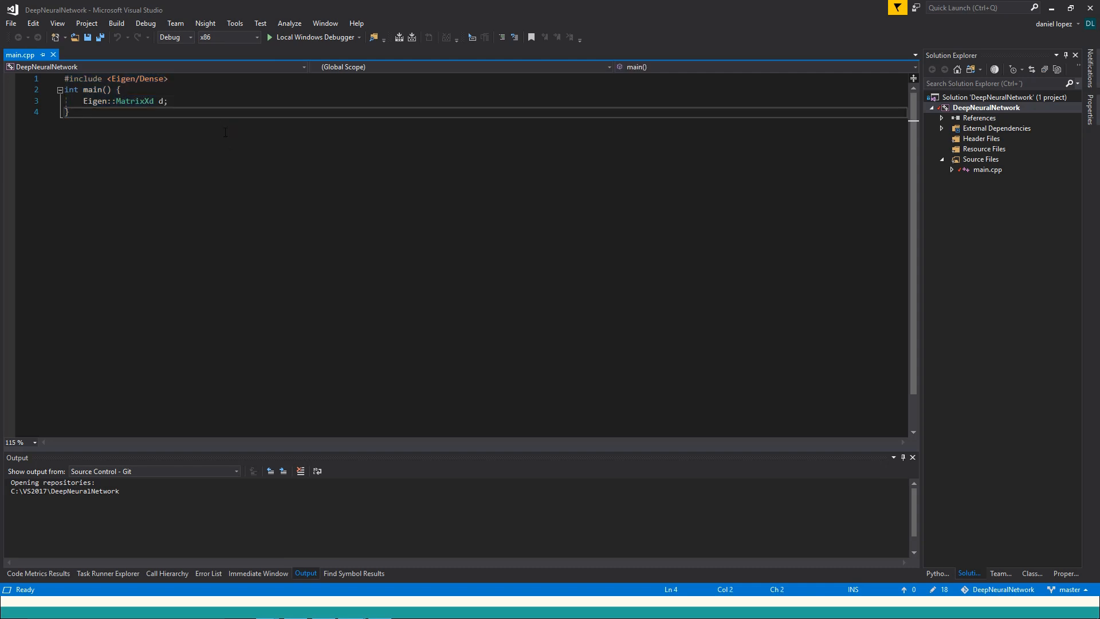
click(987, 108)
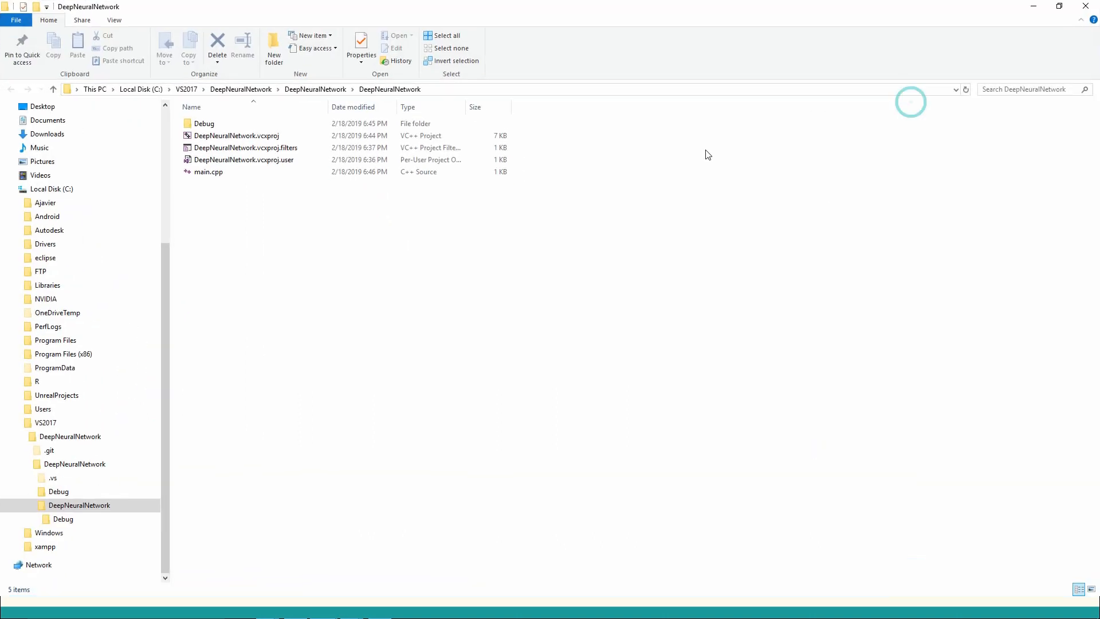
- Create a Layer folder in the DeepNeuralNetwork project folder
right_click(350, 254)
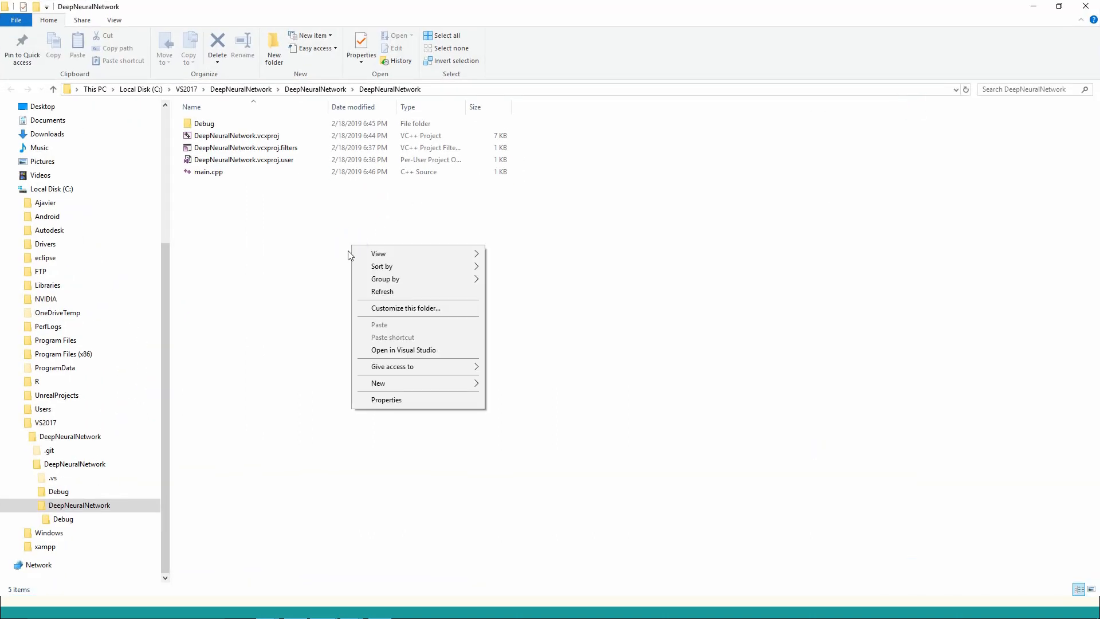
click(378, 383)
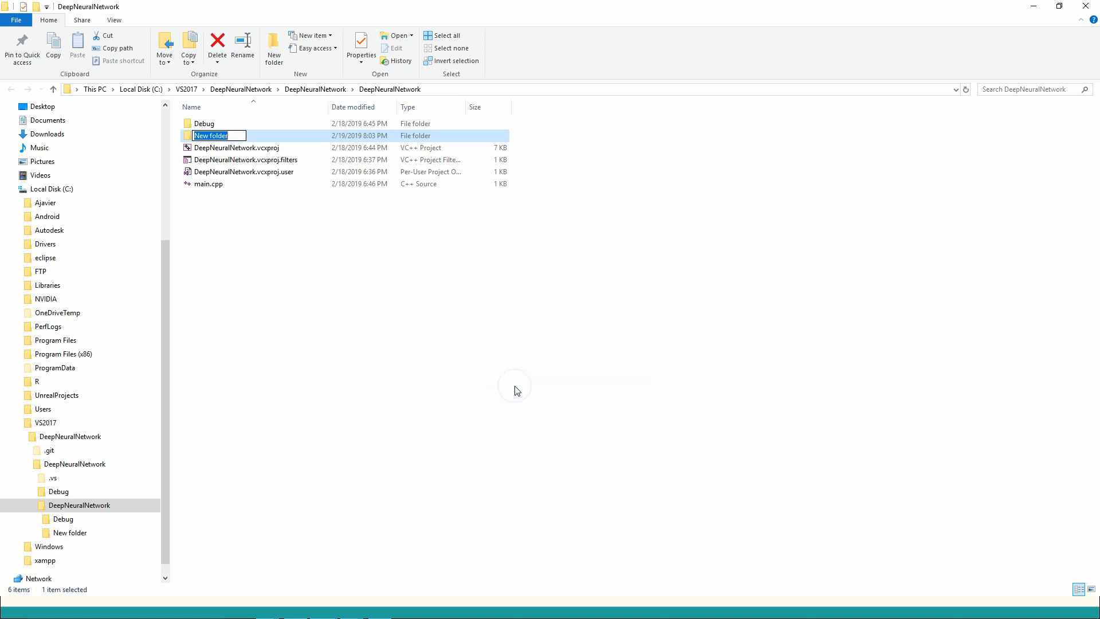
text(L)
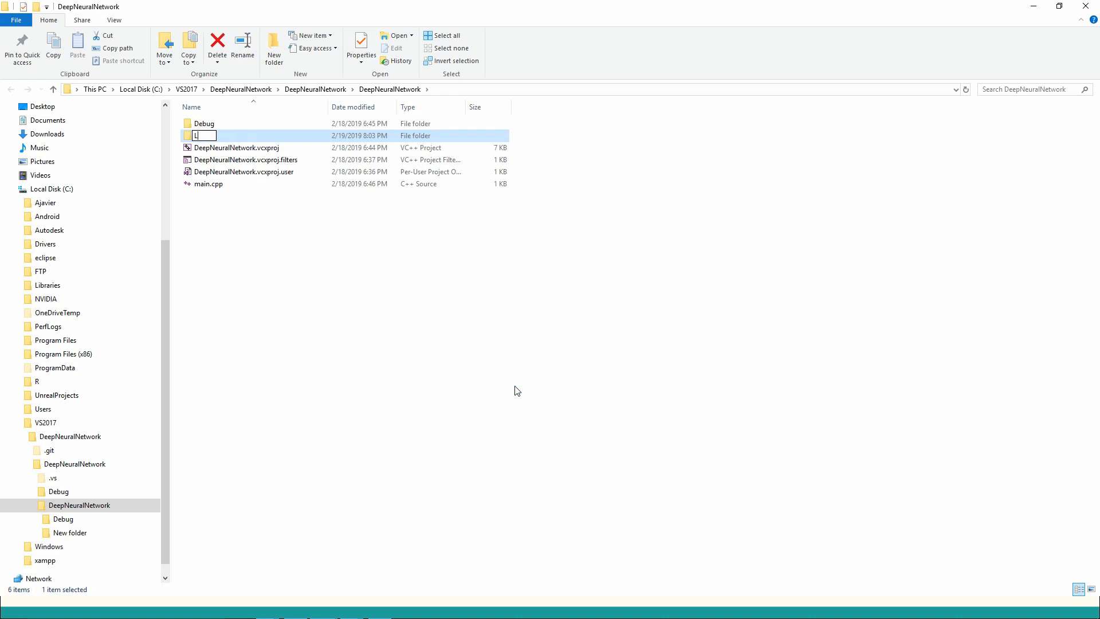
text(Layer)
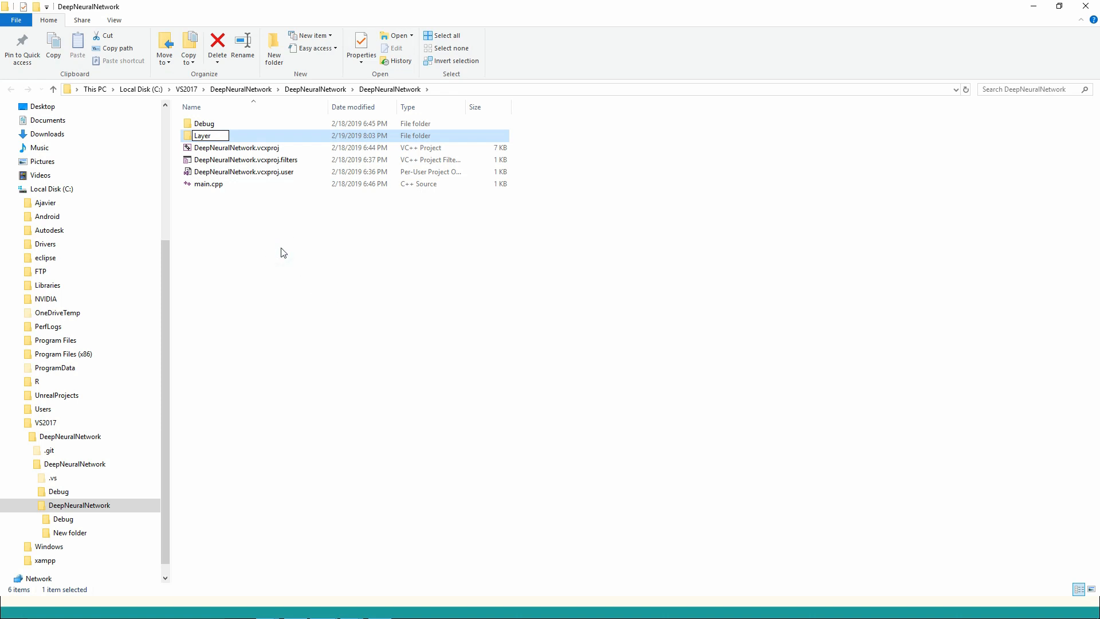
- Create an Output folder and a third folder left as New folder
right_click(282, 252)
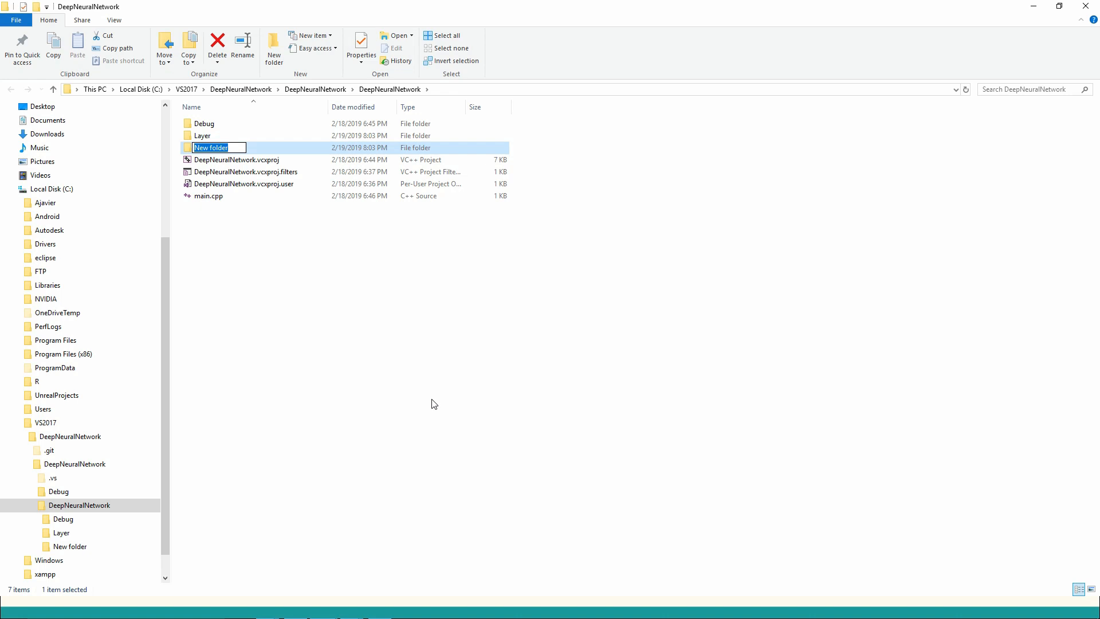
text(Output)
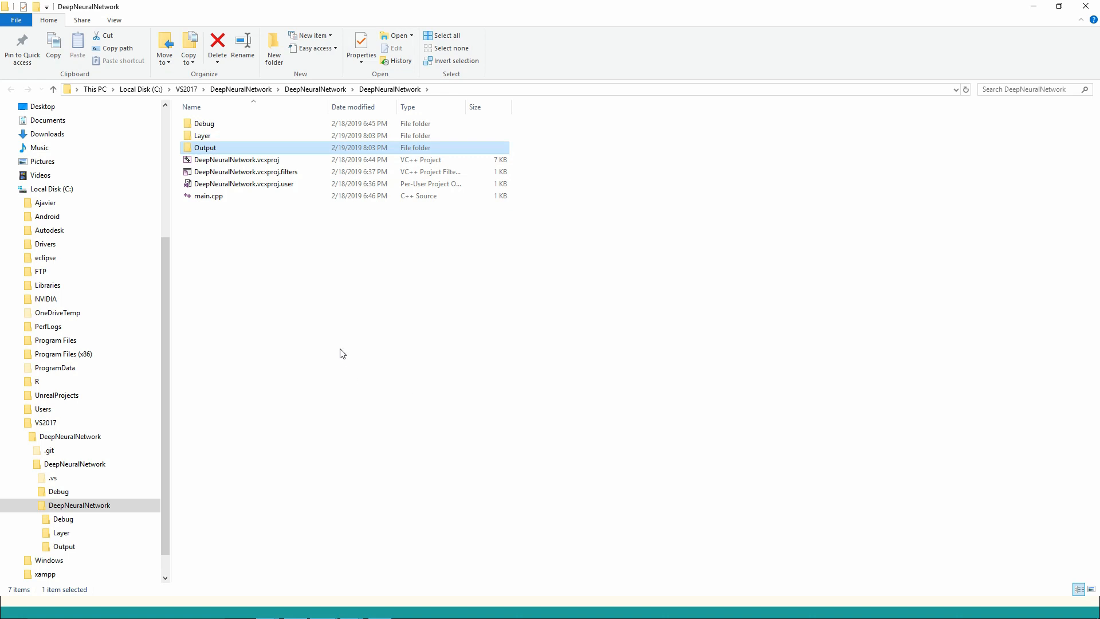
right_click(343, 353)
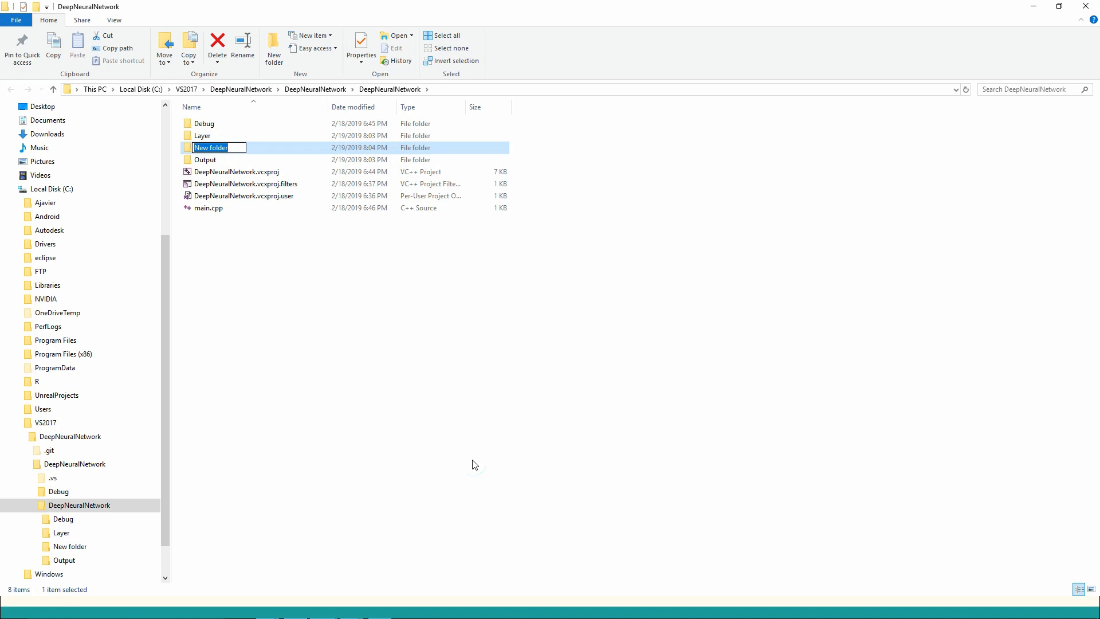
key(alt+tab)
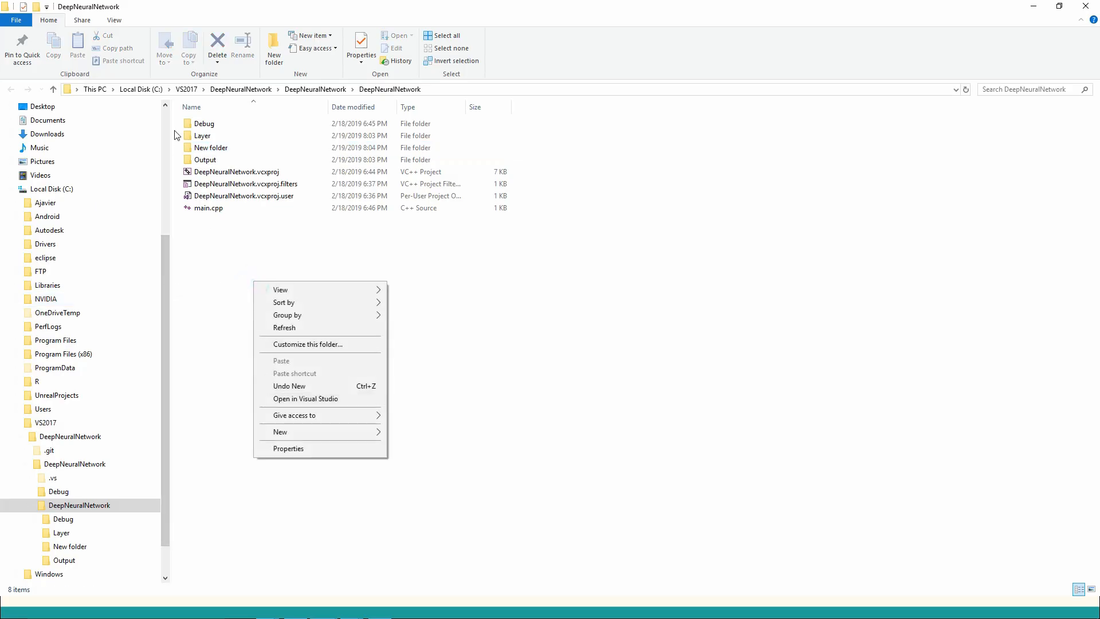
- Rename the unnamed New folder to Activation
double_click(211, 148)
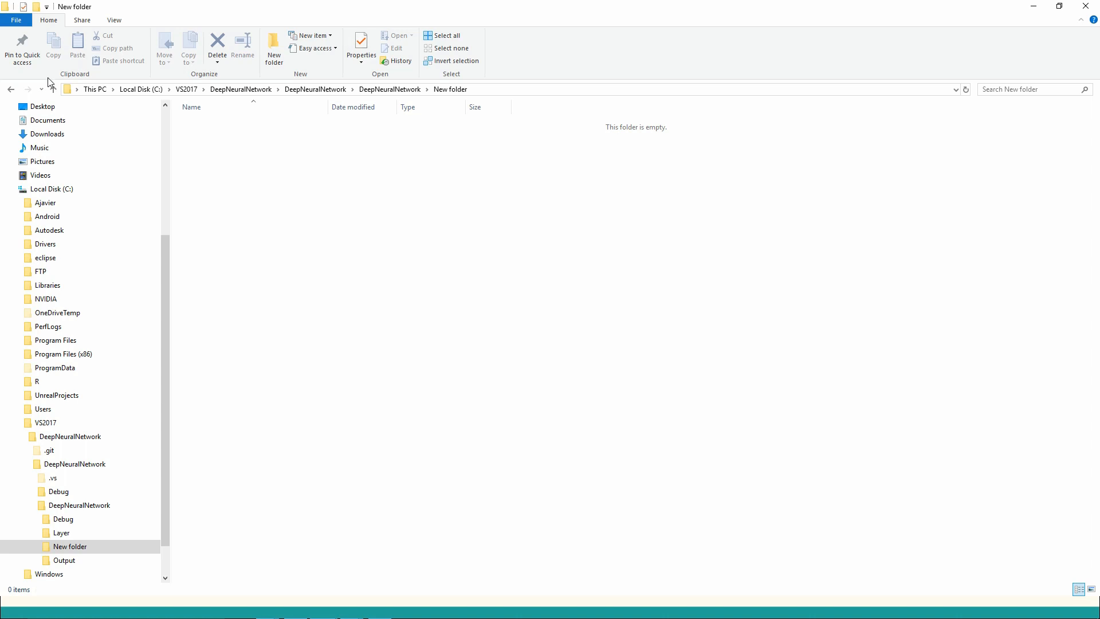
click(53, 89)
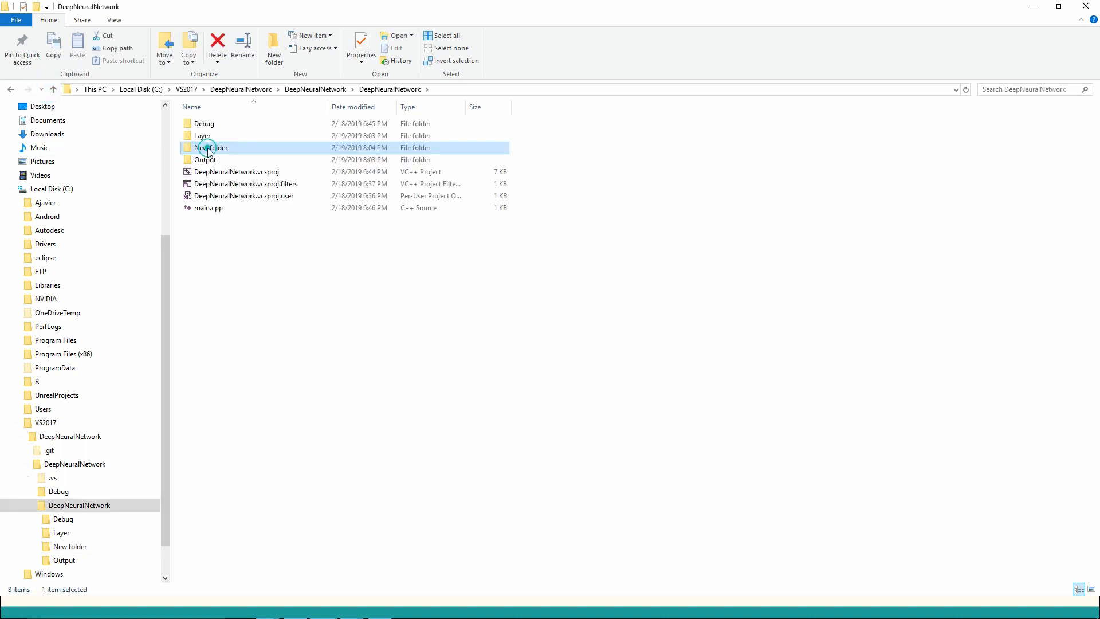
text(Ad)
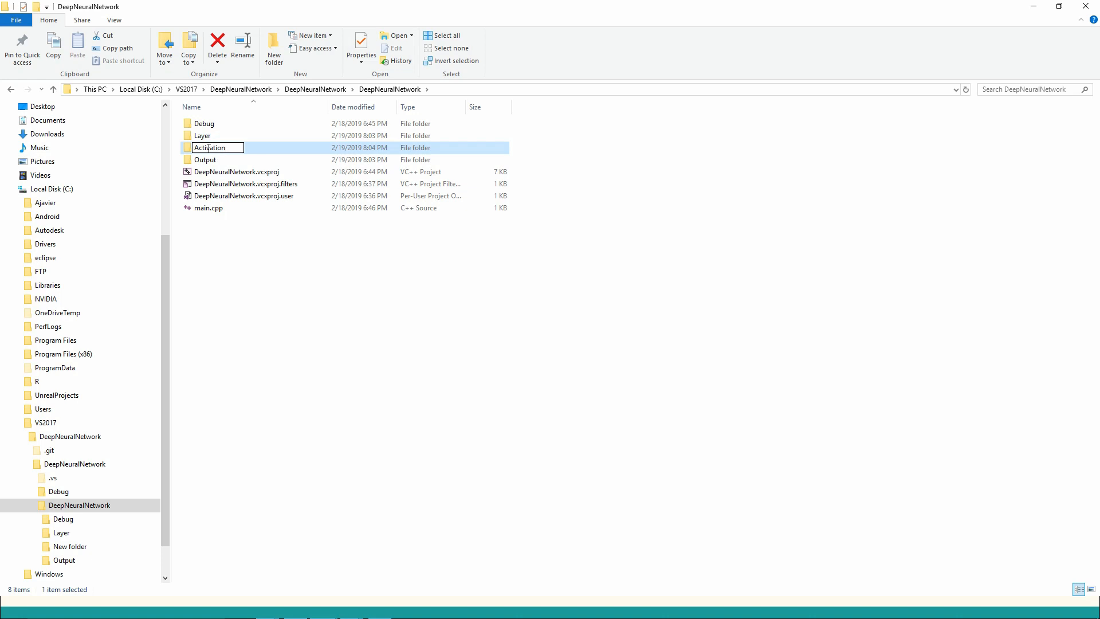
mouse_move(233, 224)
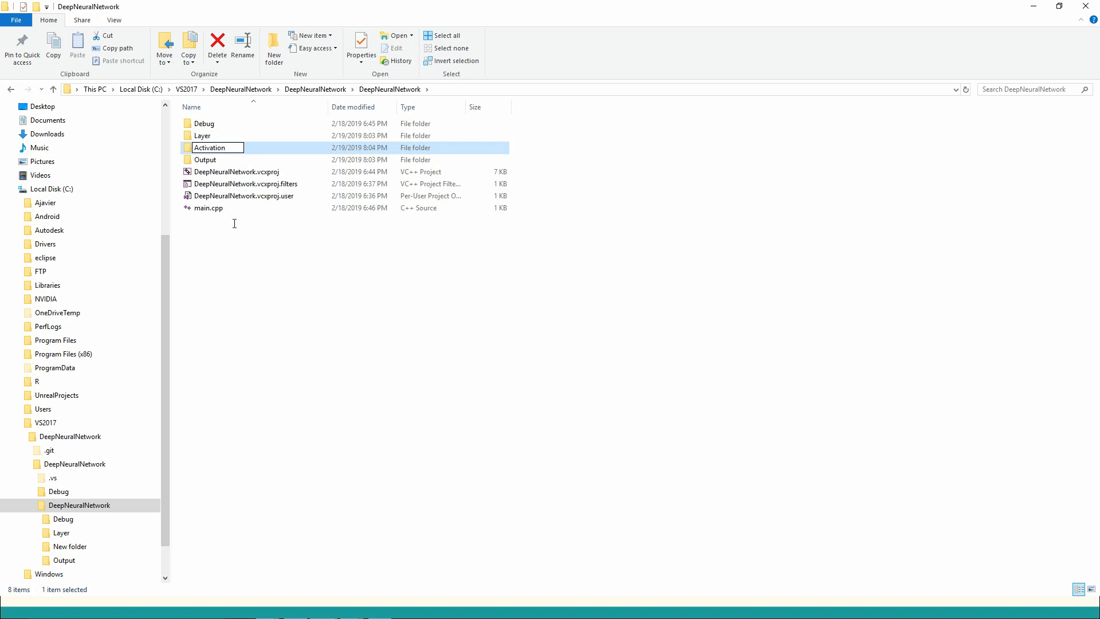
key(alt+tab)
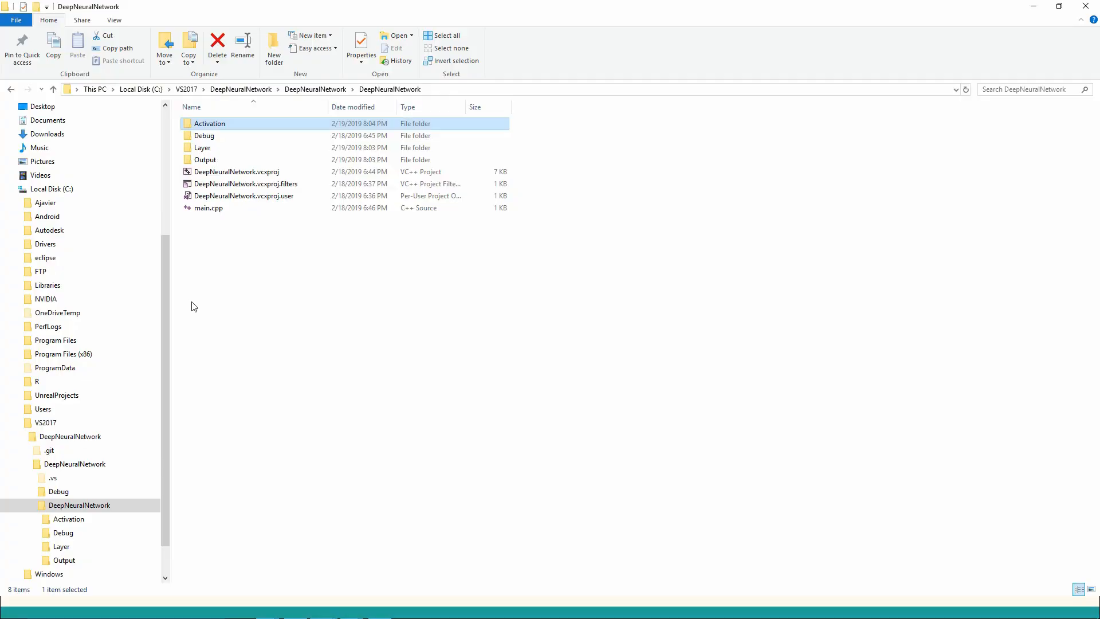
- Create Optimizer and Utils folders in the project folder
right_click(195, 306)
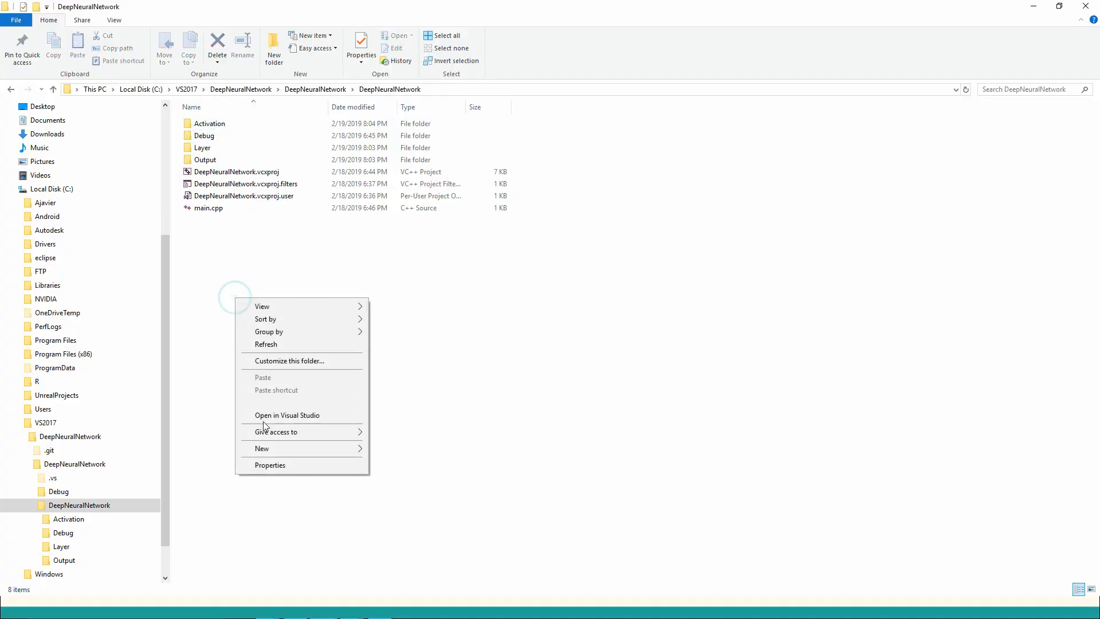
click(261, 448)
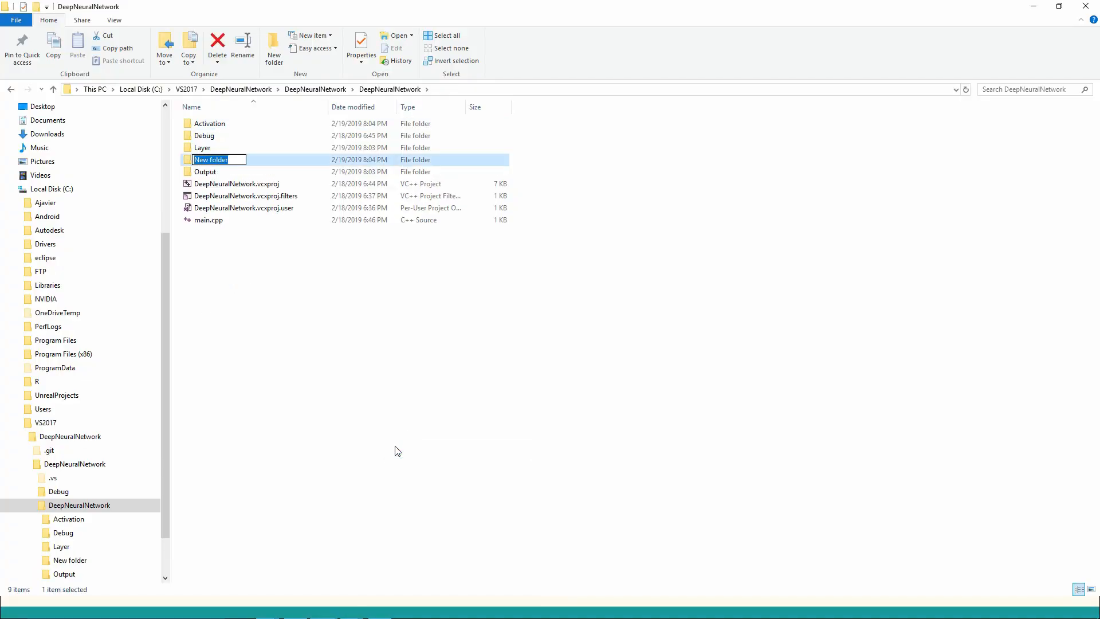
text(Optimi)
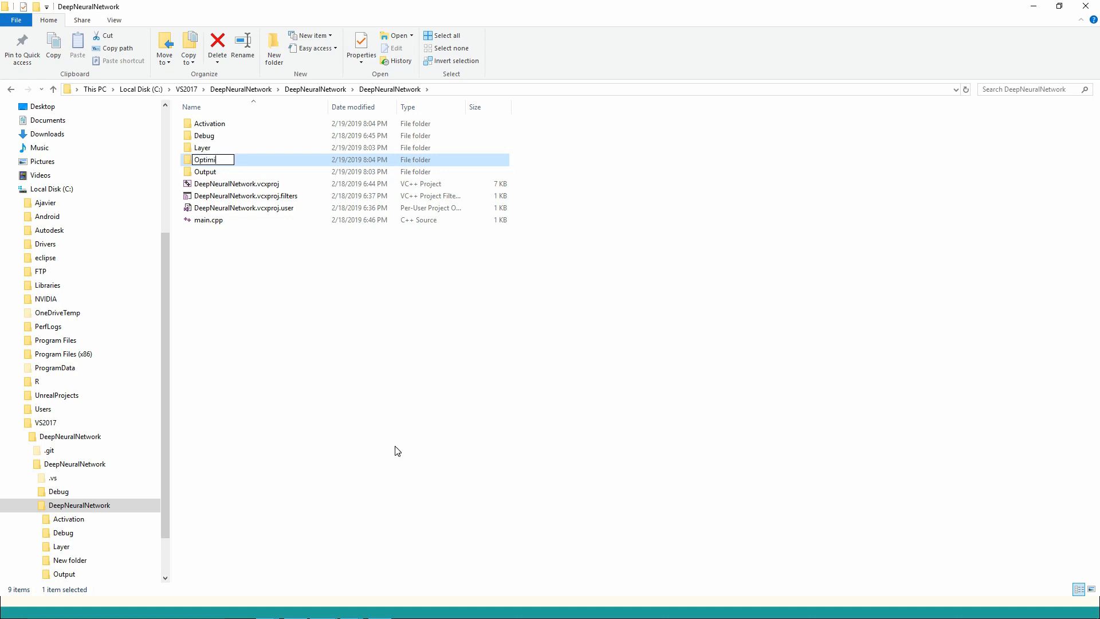
text(zer)
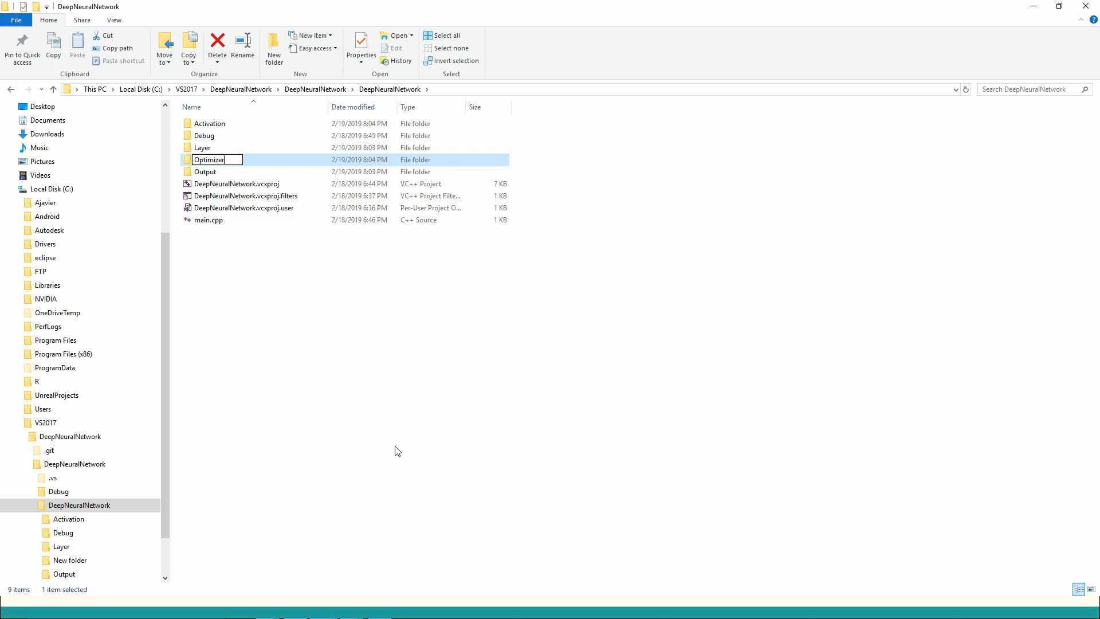
key(alt+tab)
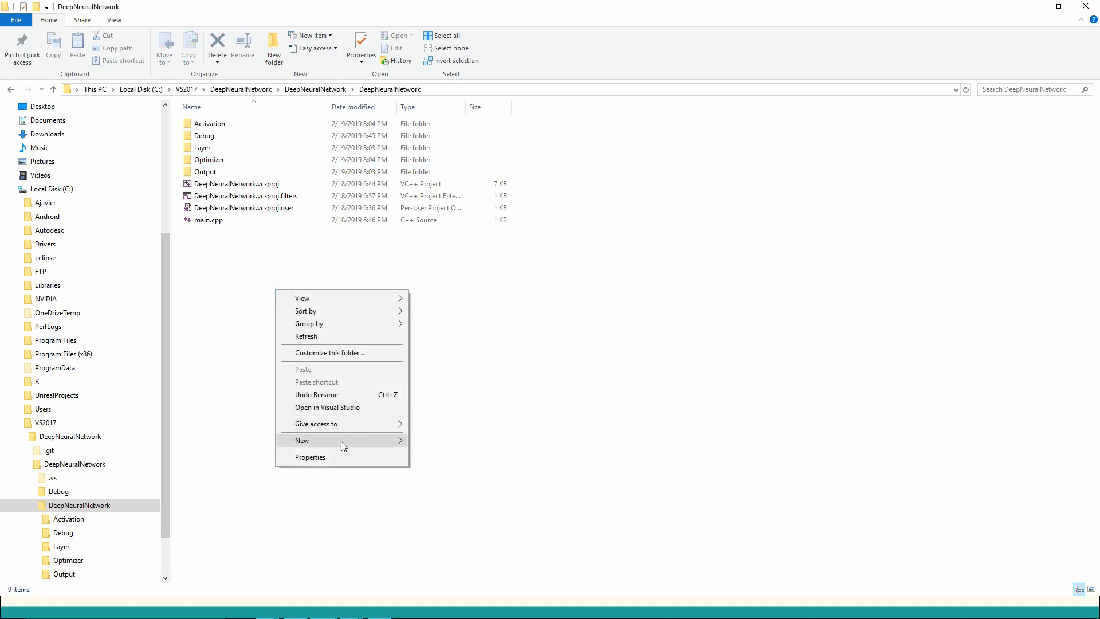
click(301, 440)
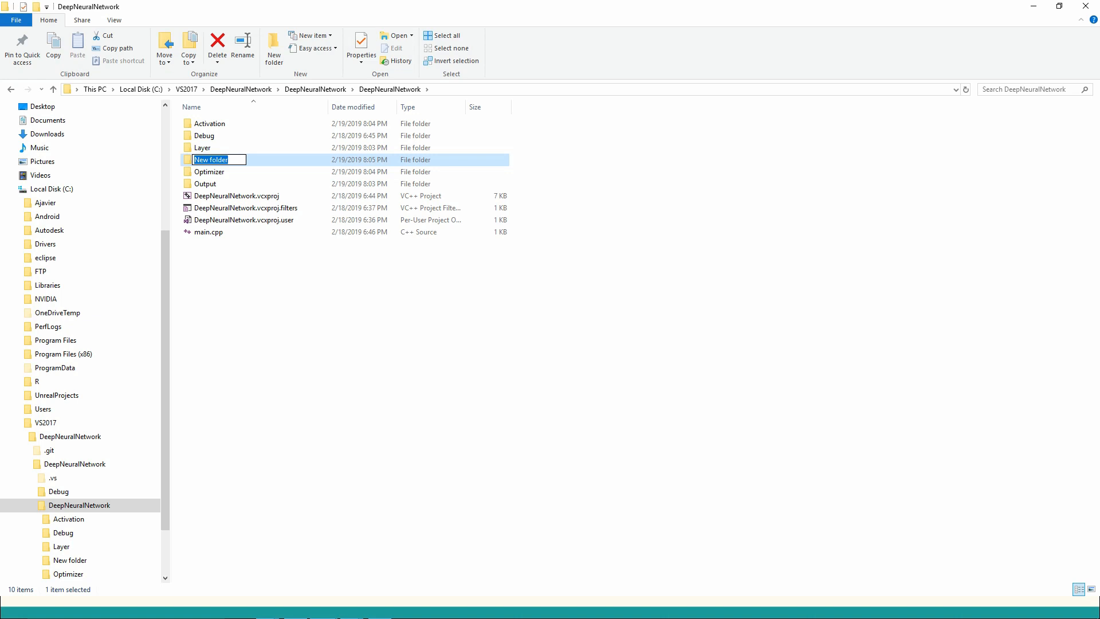
text(Utils)
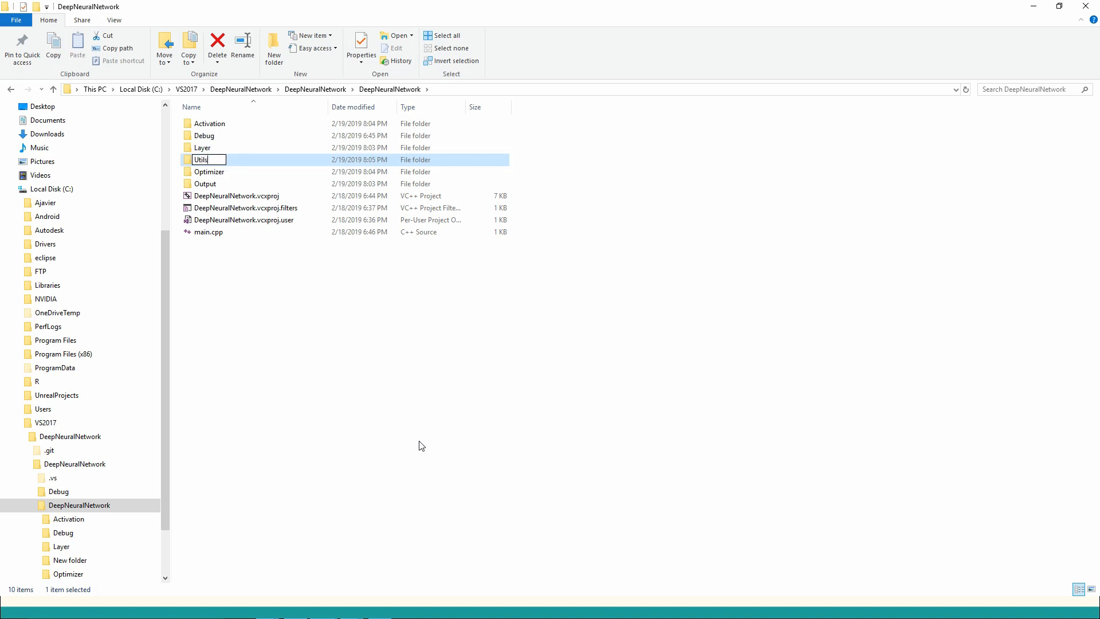
mouse_move(294, 436)
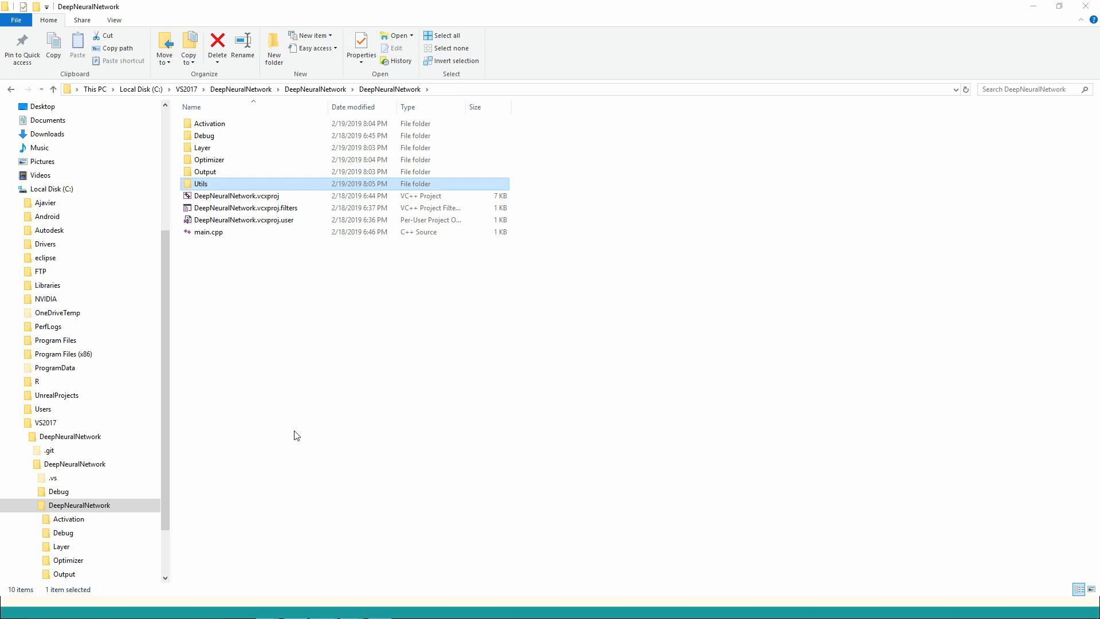
mouse_move(242, 399)
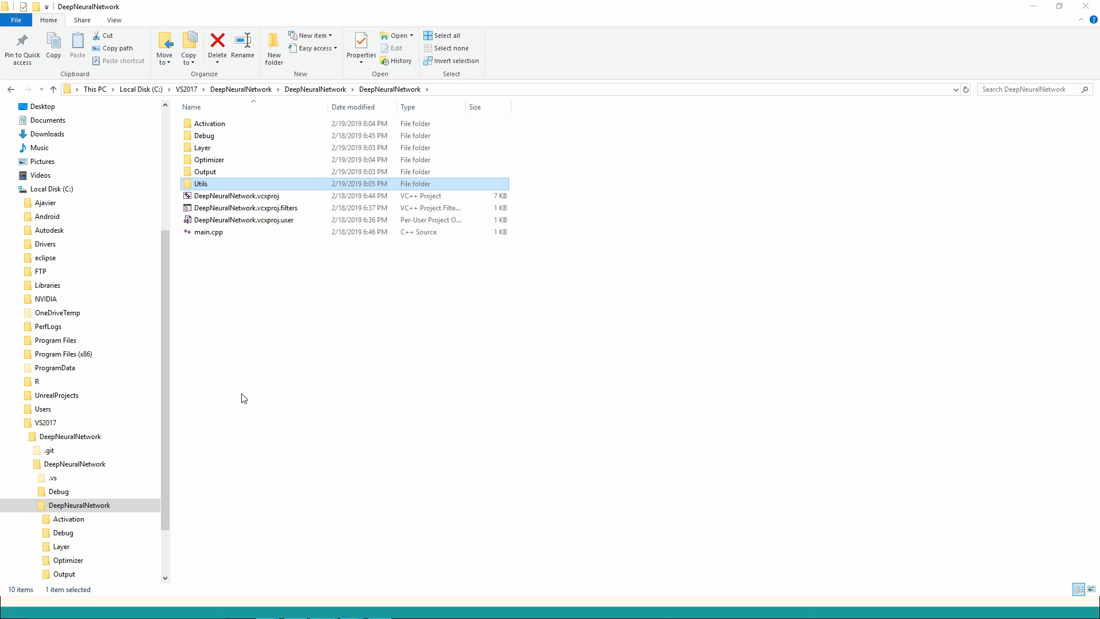
mouse_move(218, 186)
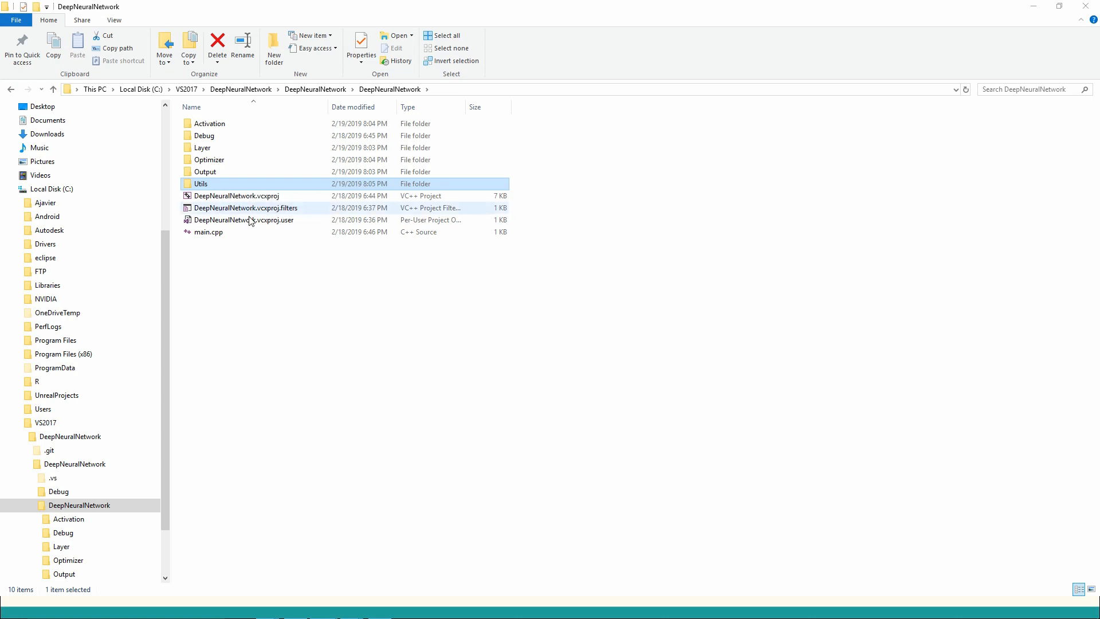
mouse_move(473, 351)
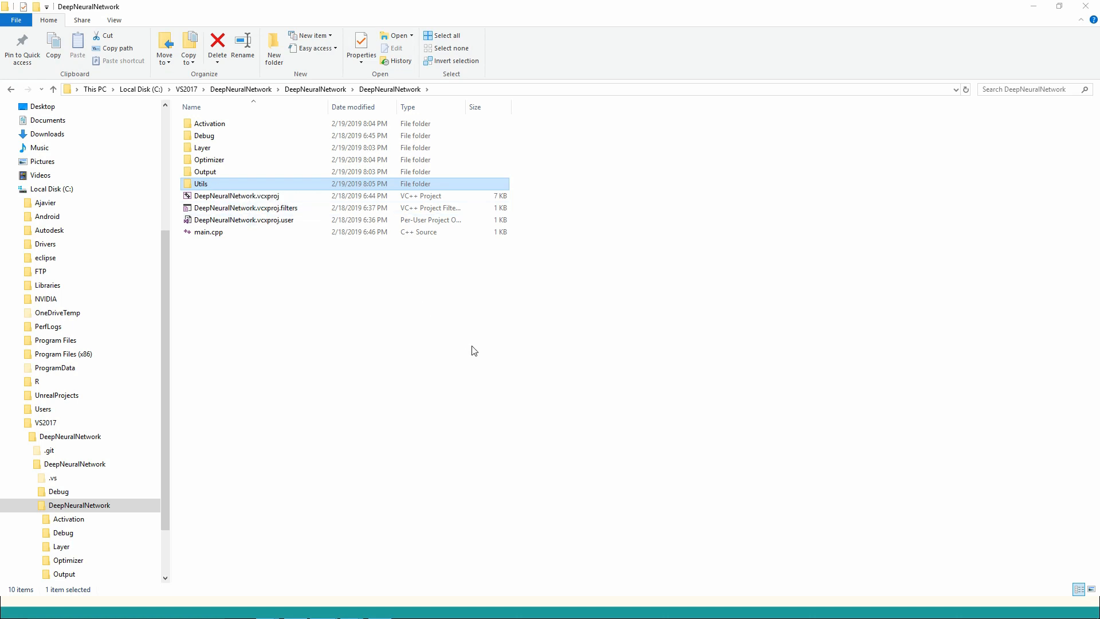
mouse_move(431, 258)
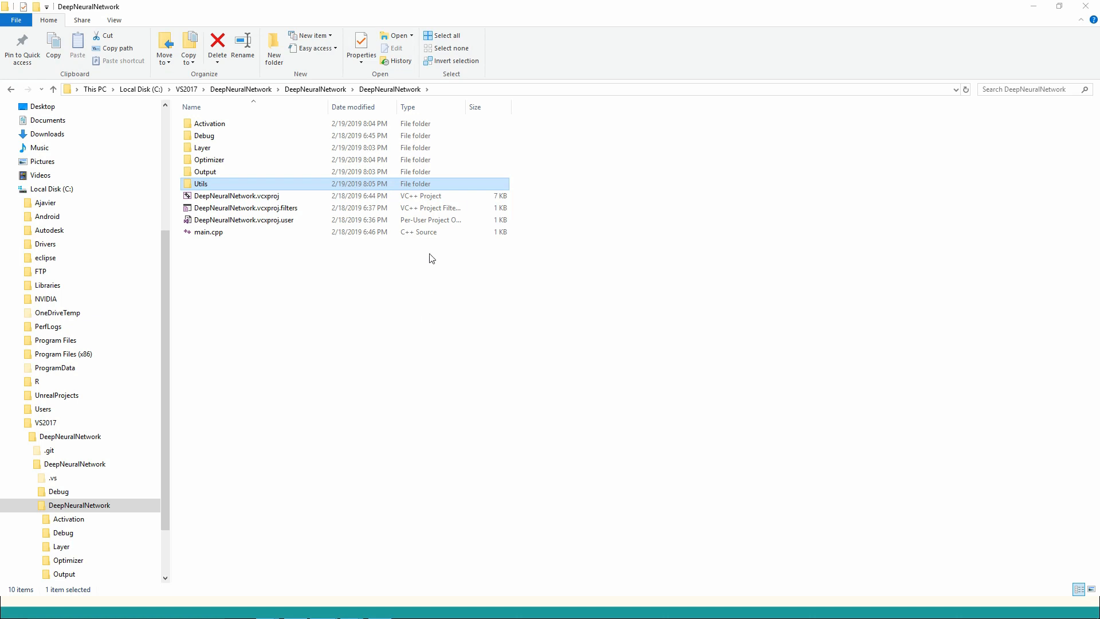
mouse_move(1032, 7)
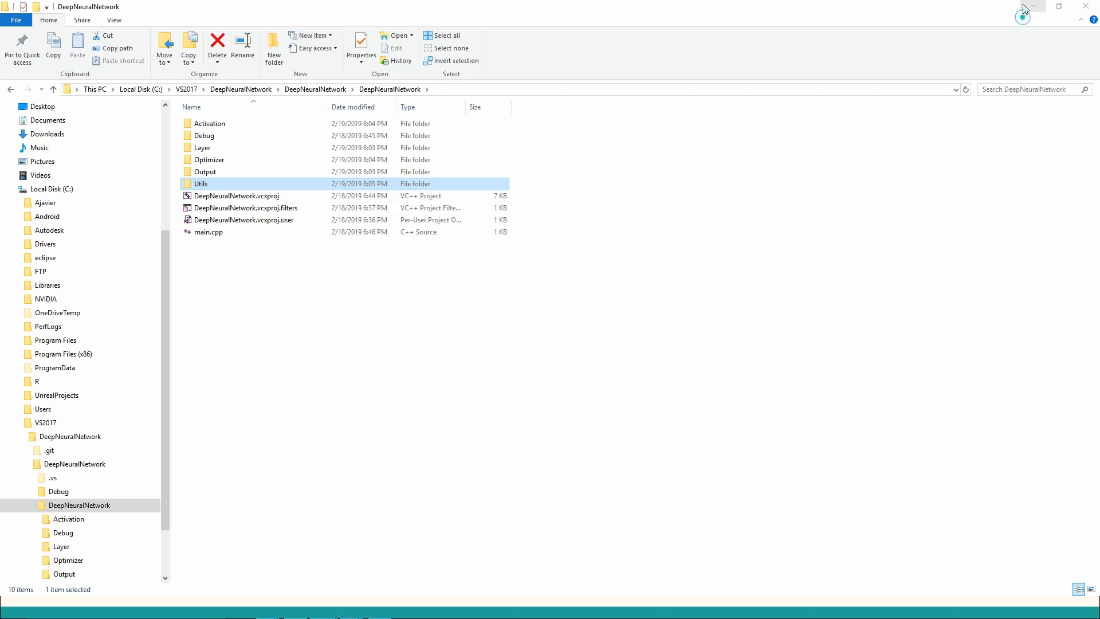
- Add Layer and Activation filters under Source Files in Solution Explorer
key(alt+tab)
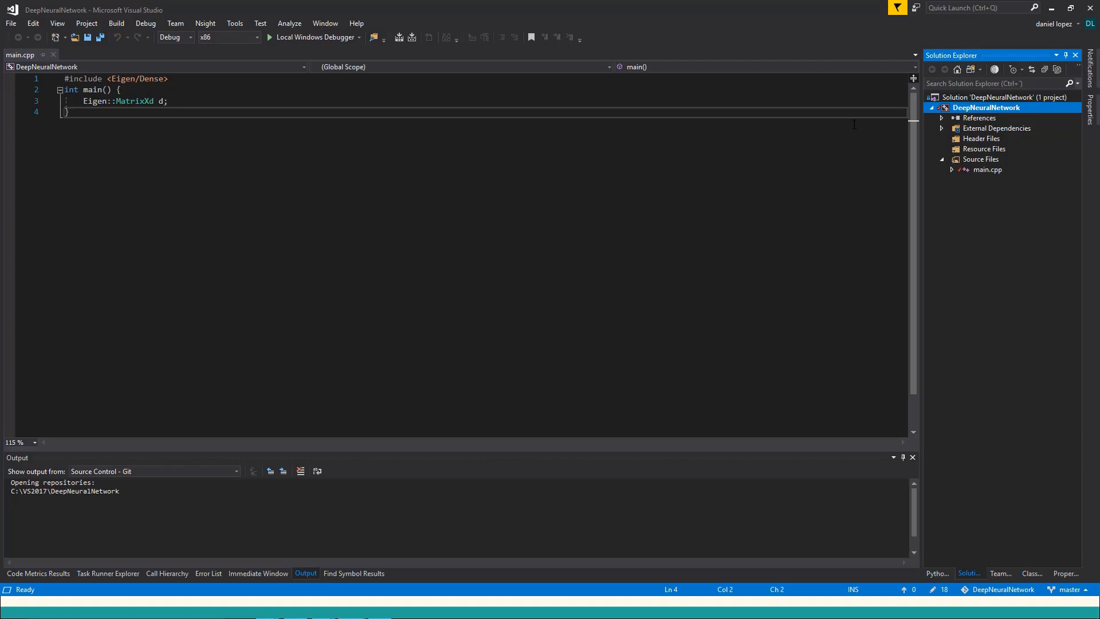
click(979, 159)
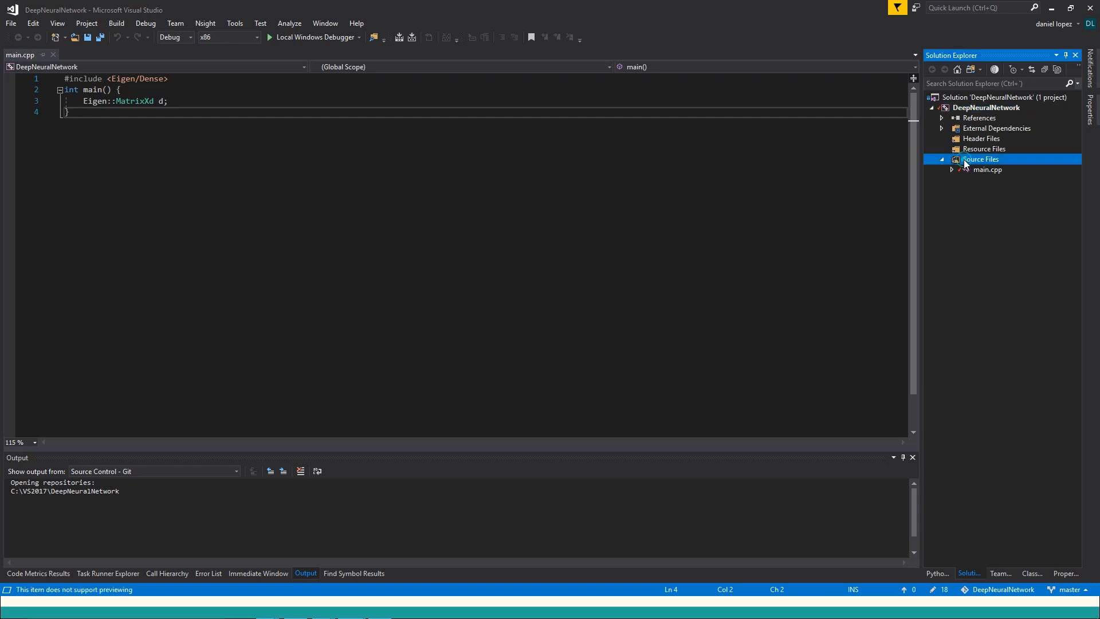
right_click(979, 158)
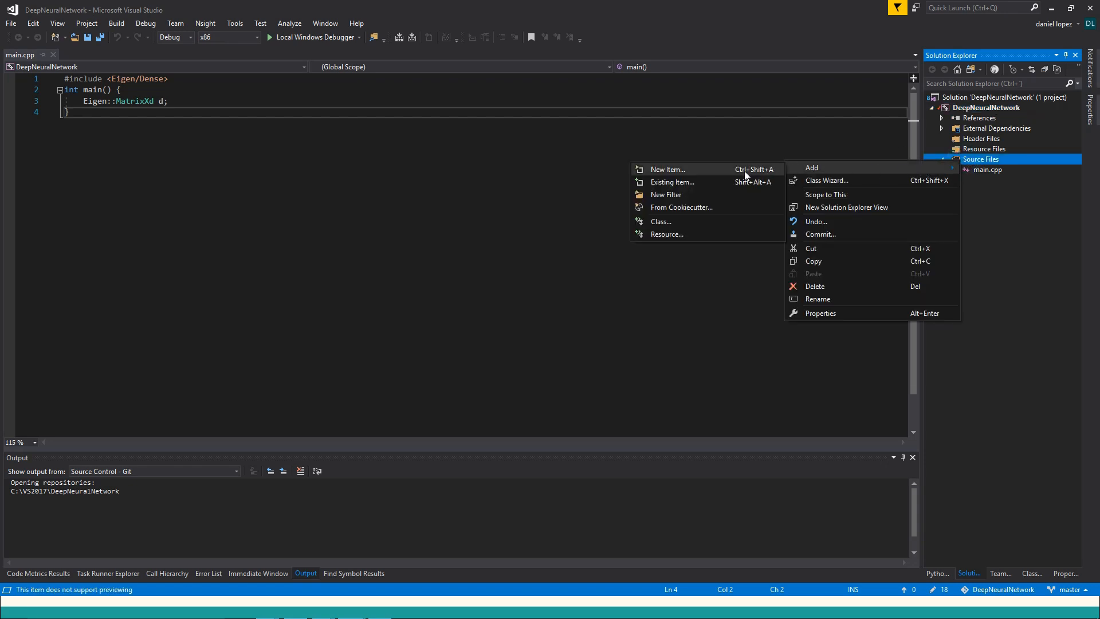
click(664, 194)
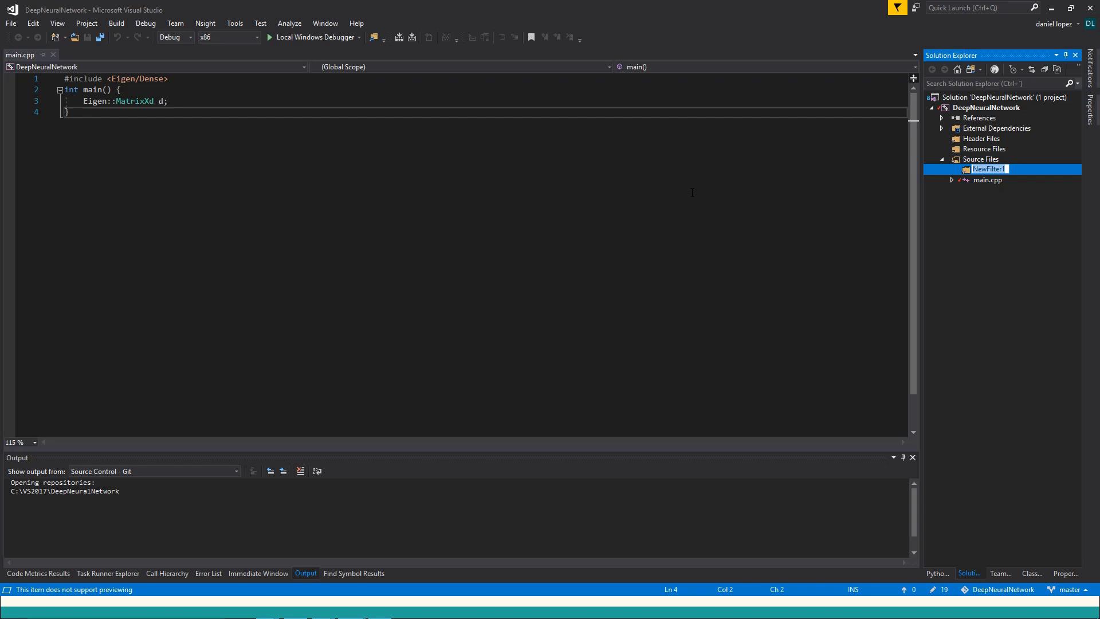
text(Layer)
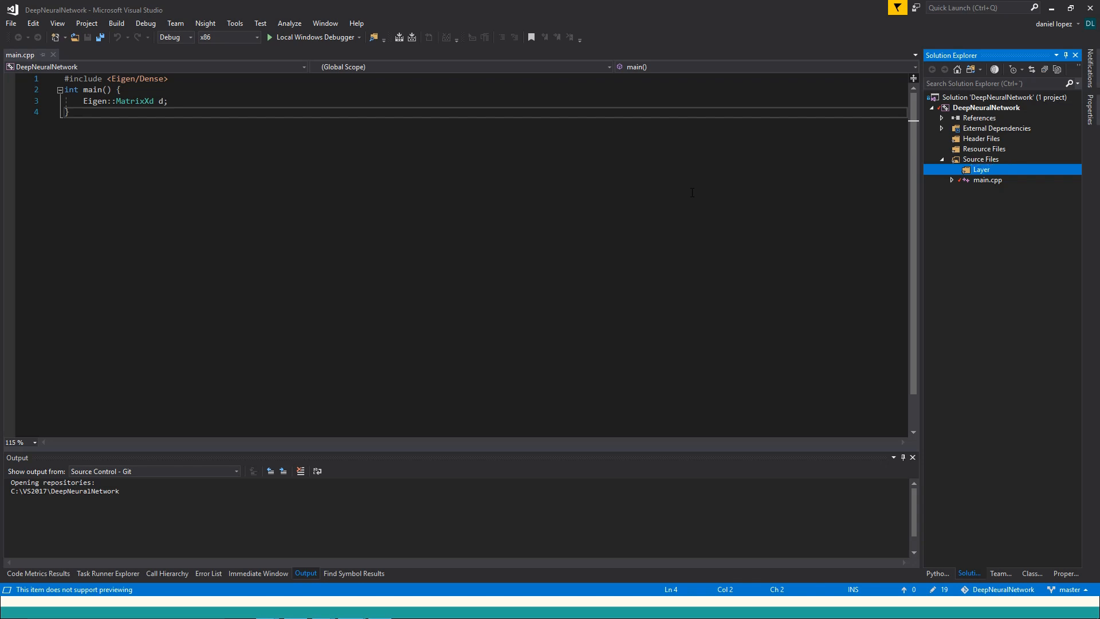
right_click(980, 158)
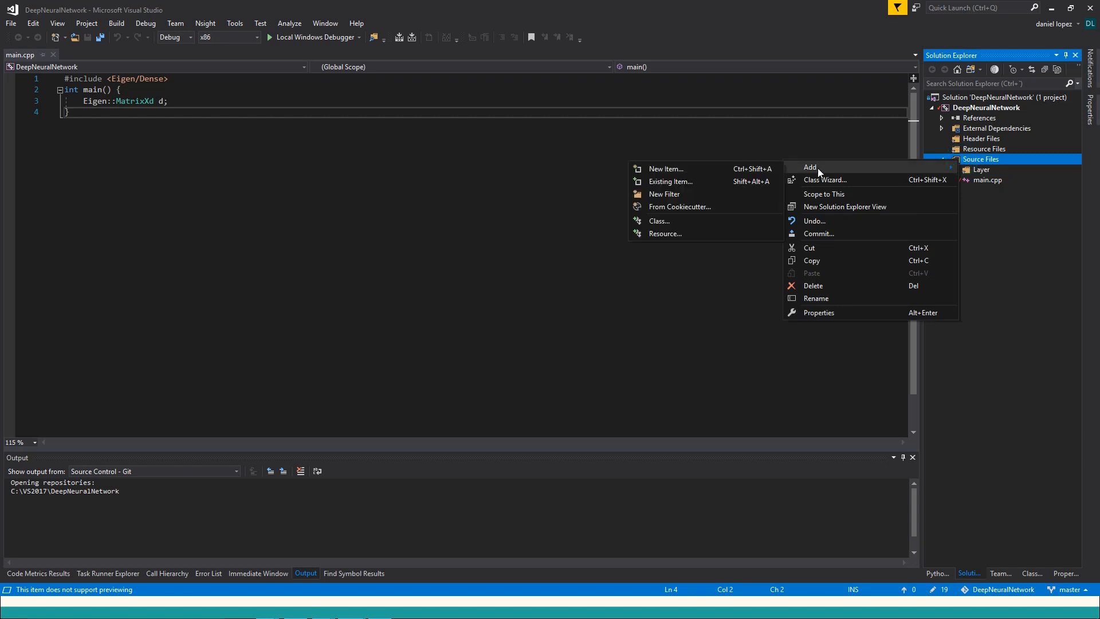
click(664, 194)
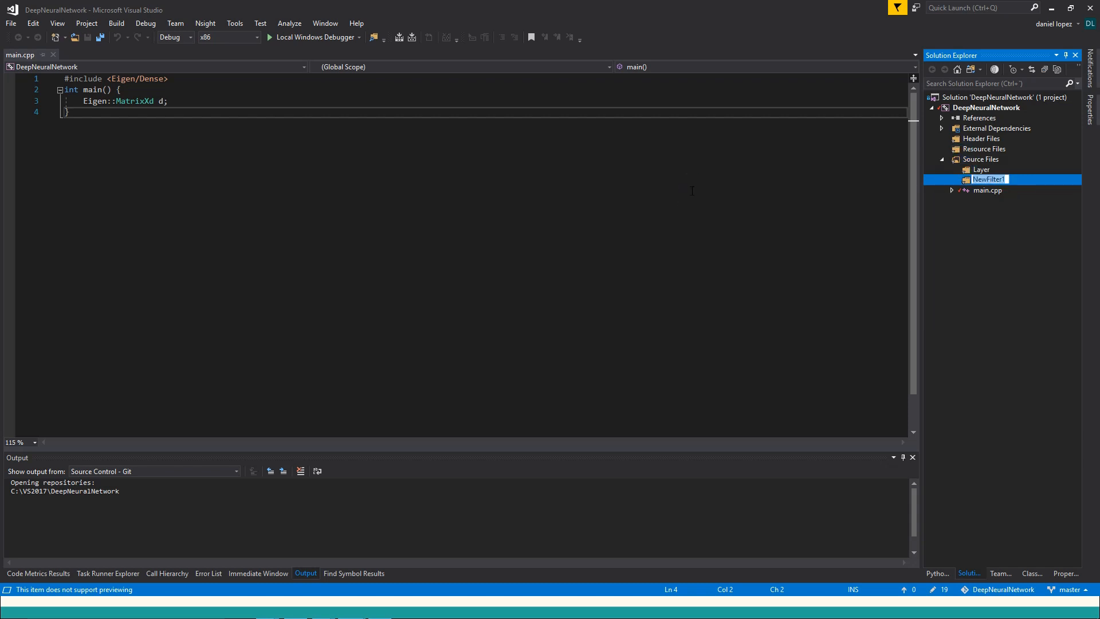
text(Activation)
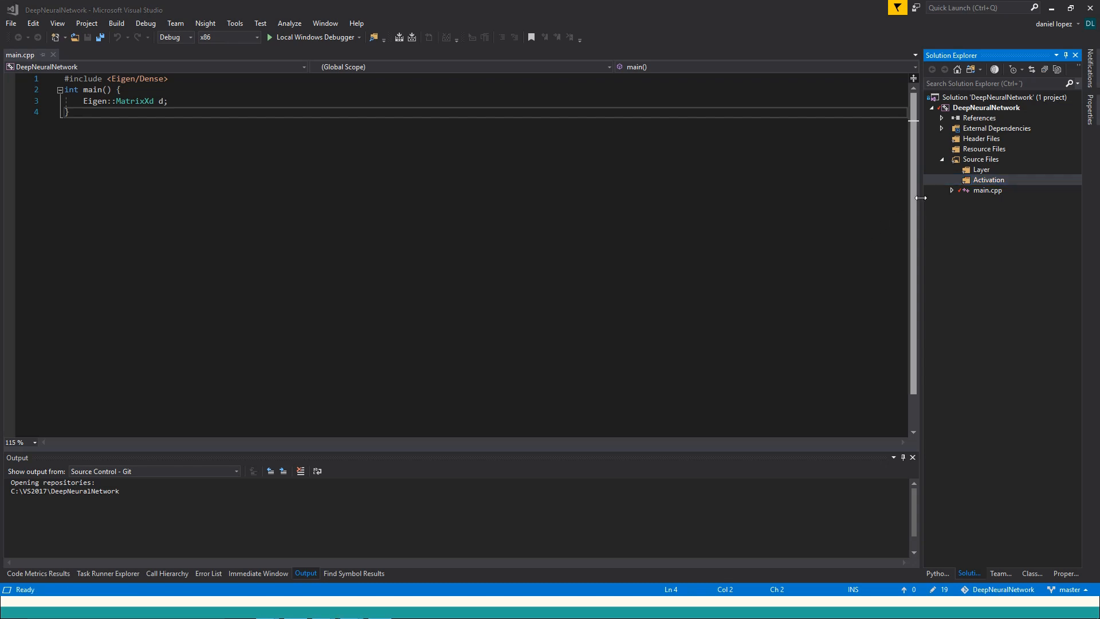
- Add Output, Utils and Optimizer filters under Source Files
right_click(982, 158)
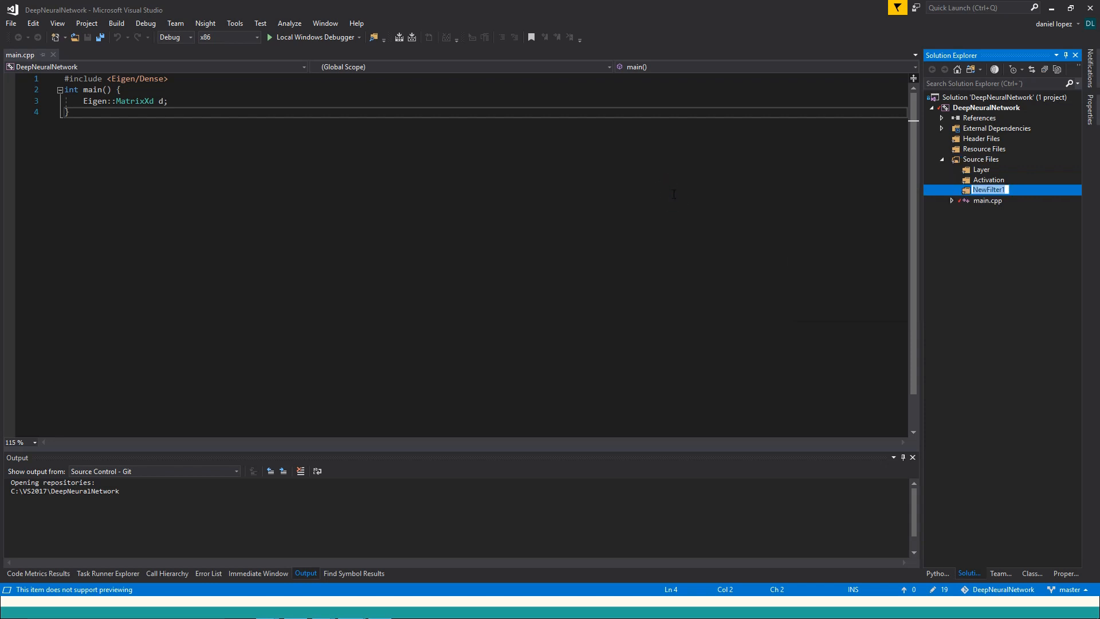
text(Output)
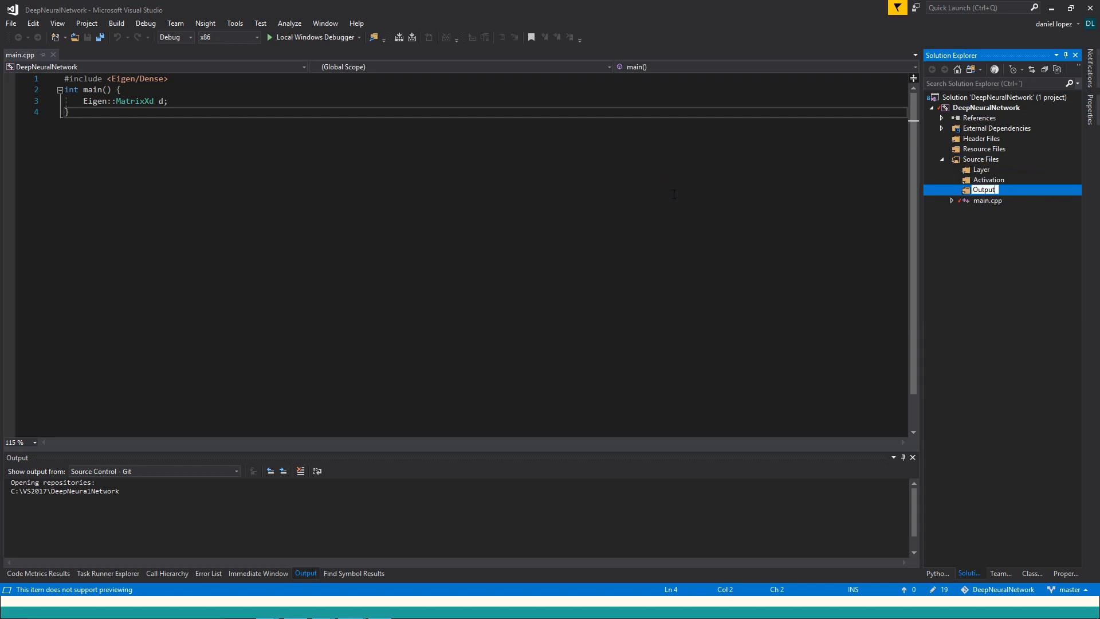
right_click(979, 159)
text(Utils)
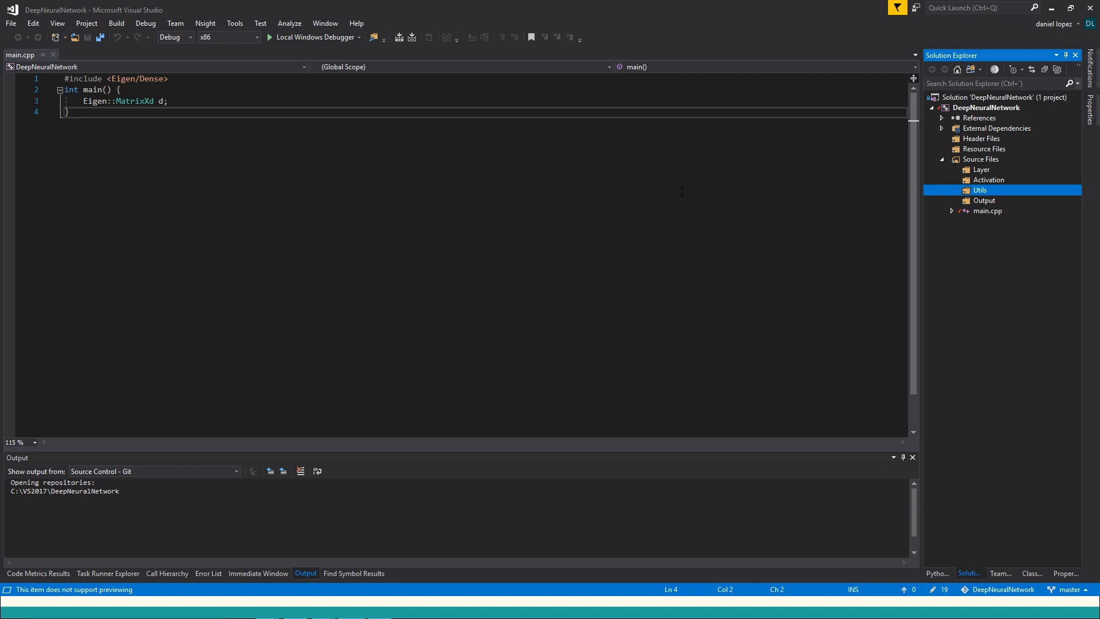
right_click(982, 158)
text(Optimizer)
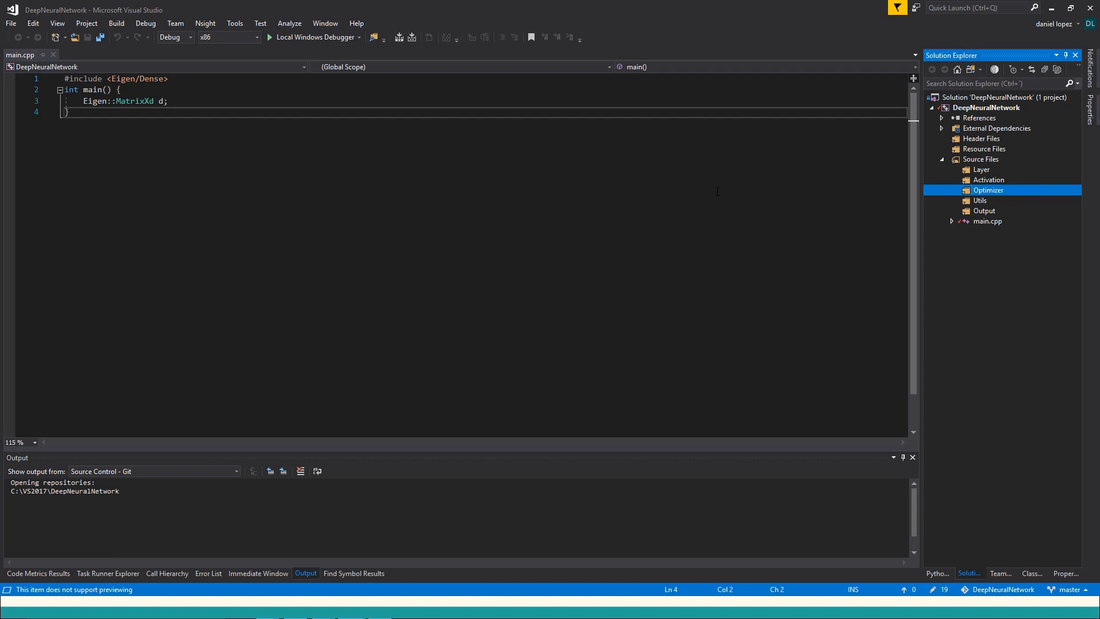
right_click(983, 158)
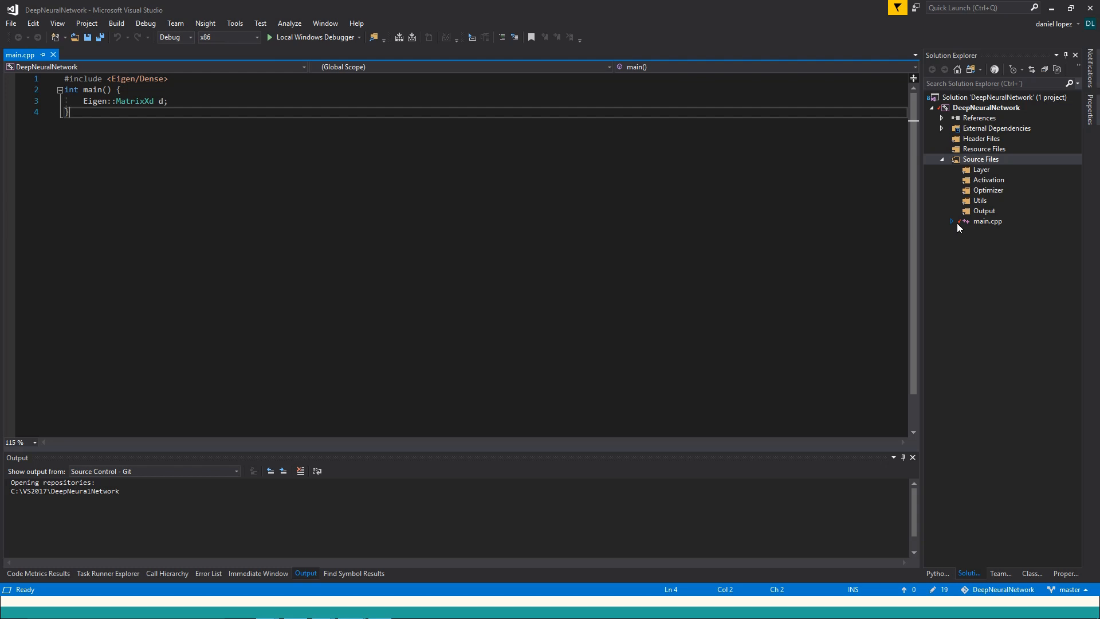
mouse_move(998, 217)
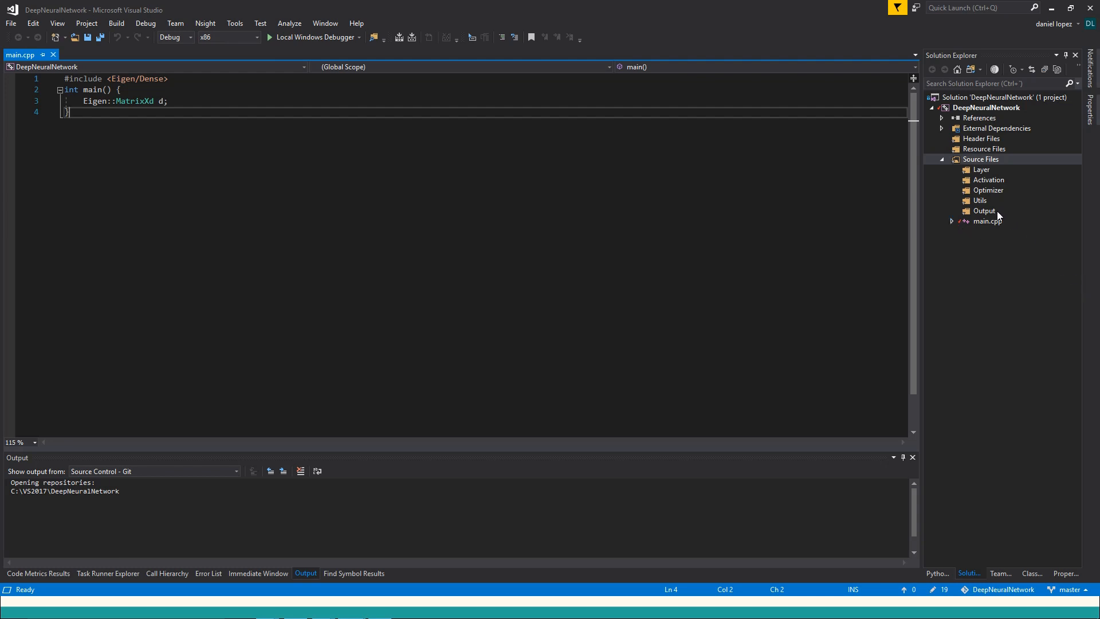
- Add a new header file DNN.h to Source Files via Add > New Item
right_click(981, 158)
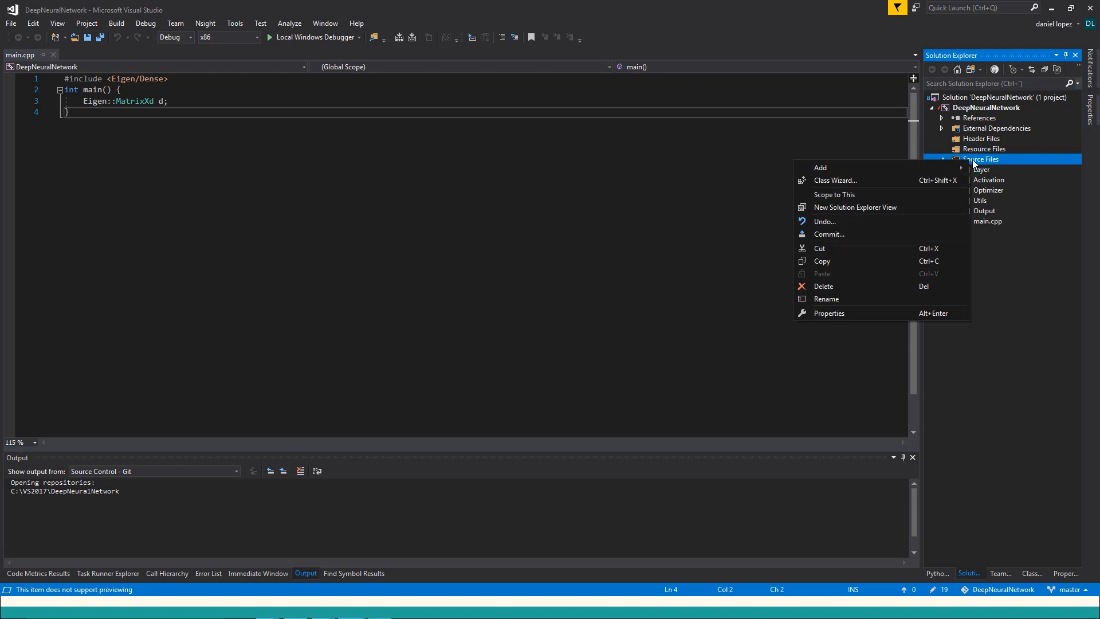
click(819, 167)
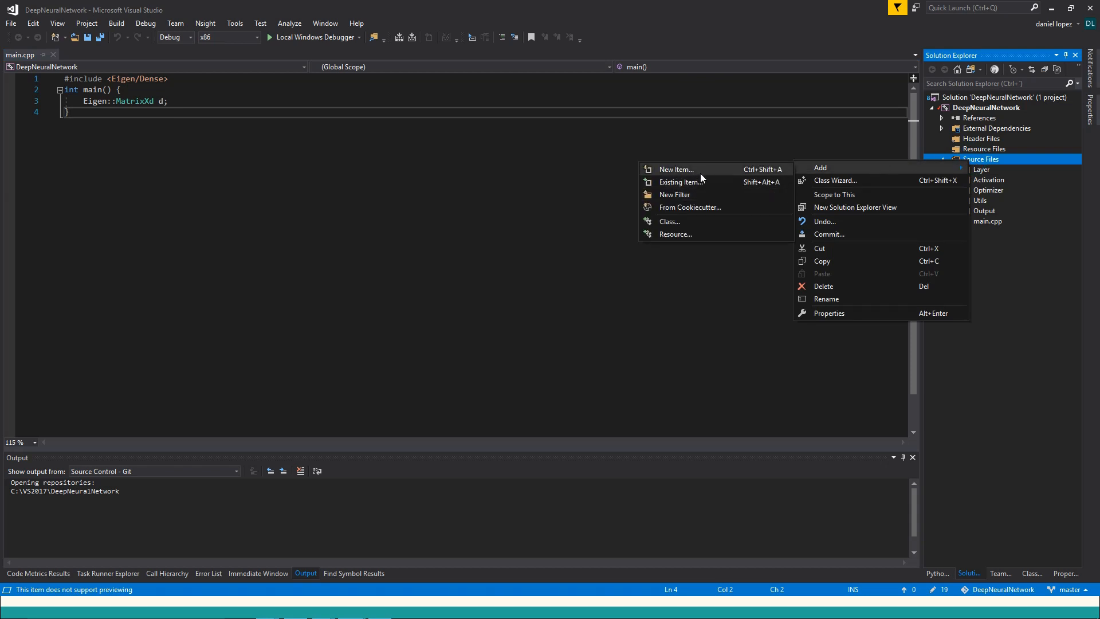
click(673, 170)
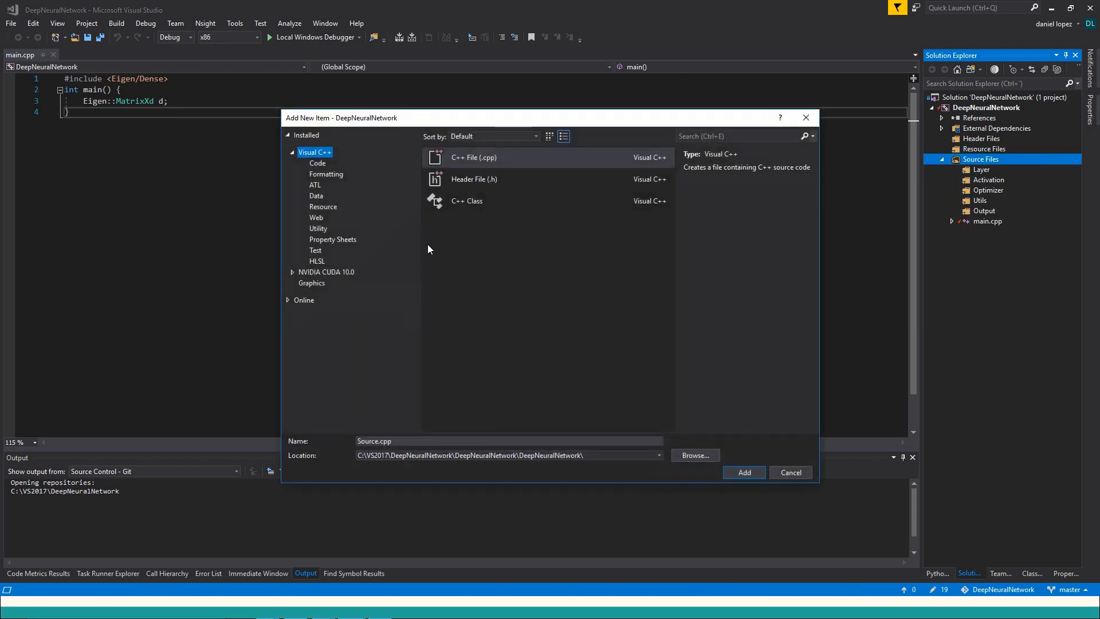
click(475, 179)
text(D)
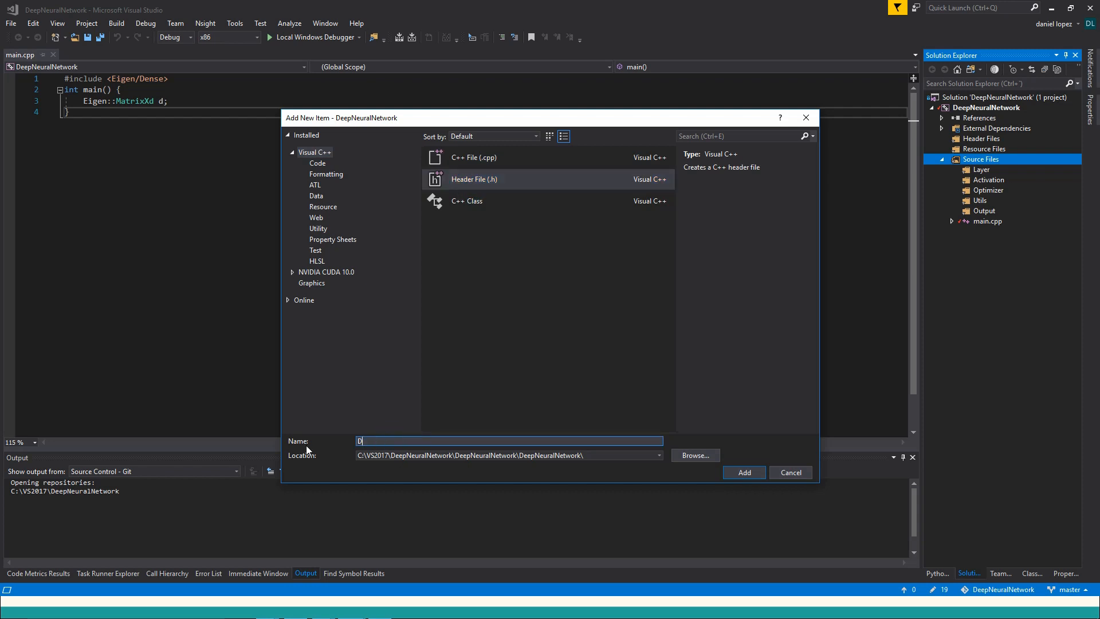
text(NN)
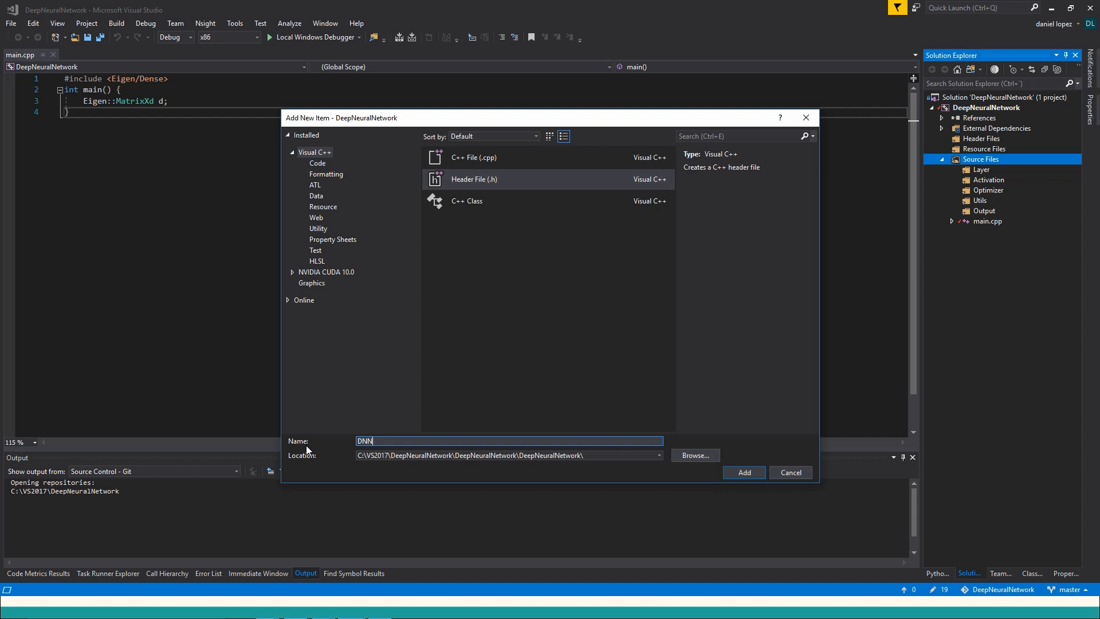
click(744, 472)
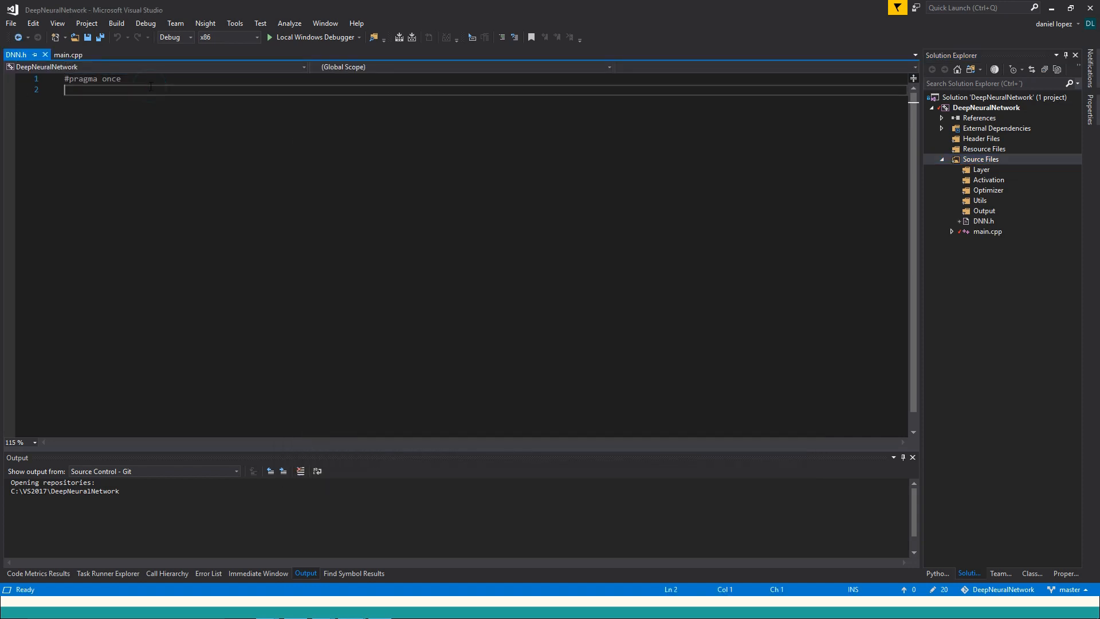
mouse_move(1025, 528)
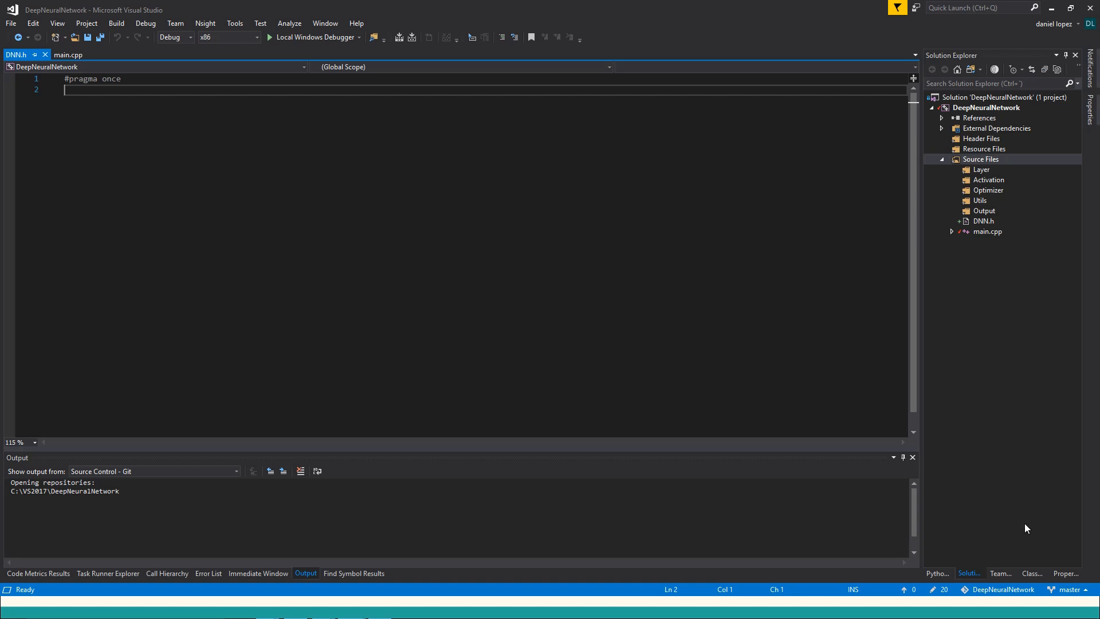
mouse_move(983, 474)
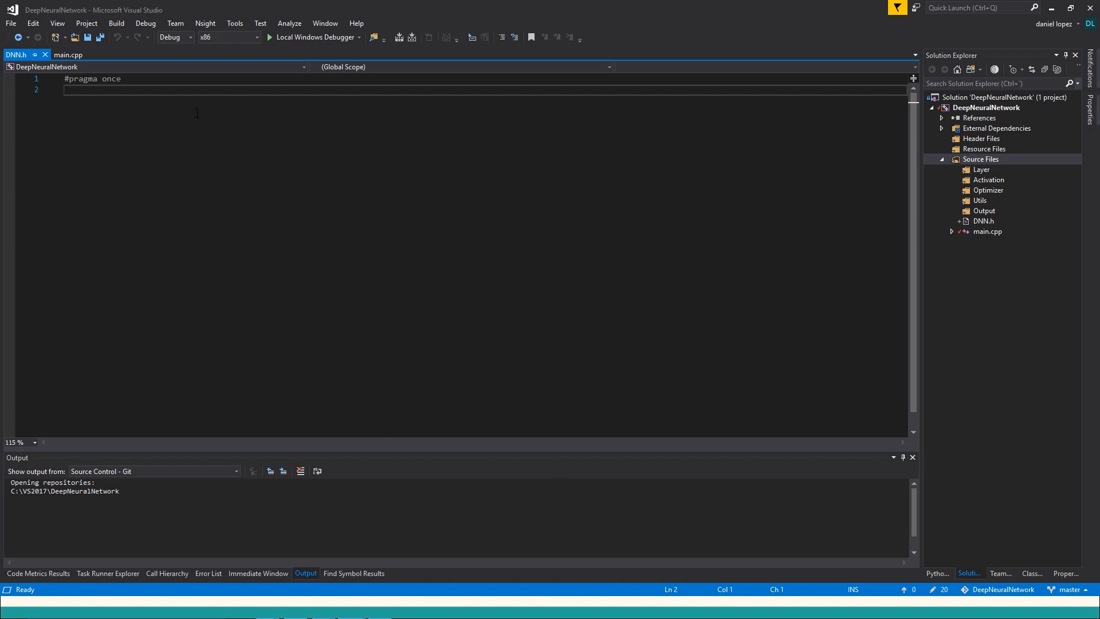
- Write #include <Eigen/Core> below #pragma once in DNN.h and save
text(#include <Eigen/>)
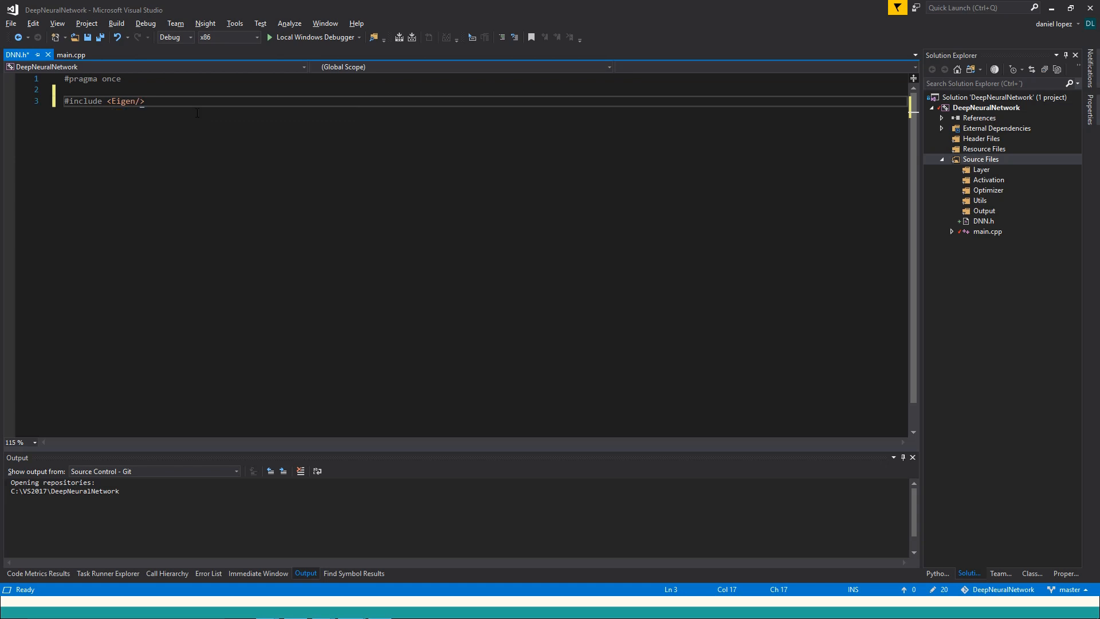
text(Core)
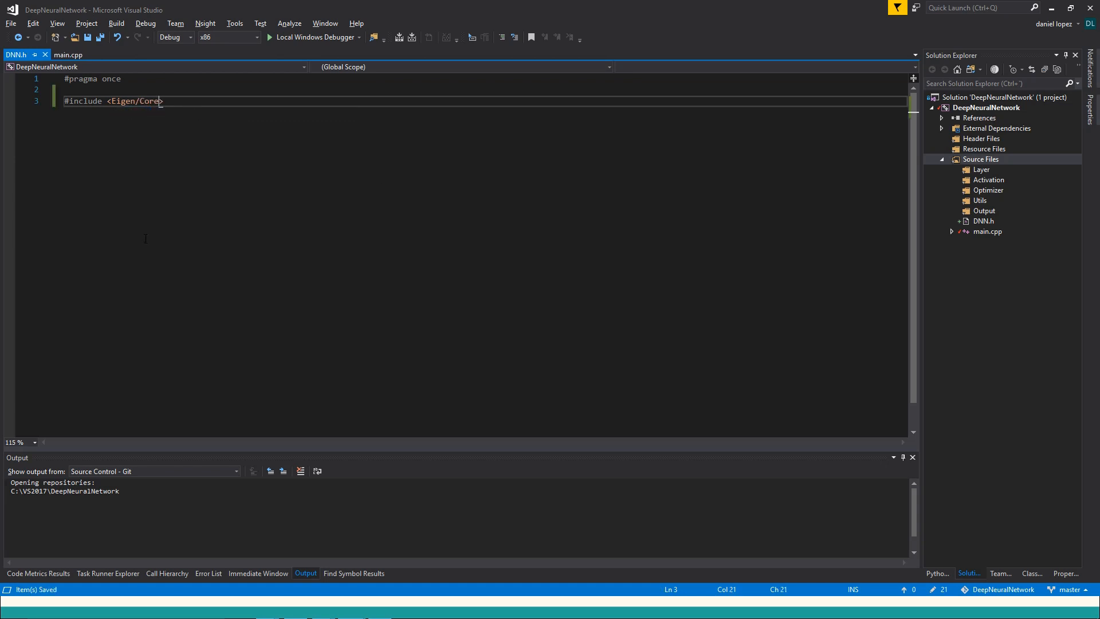
mouse_move(955, 181)
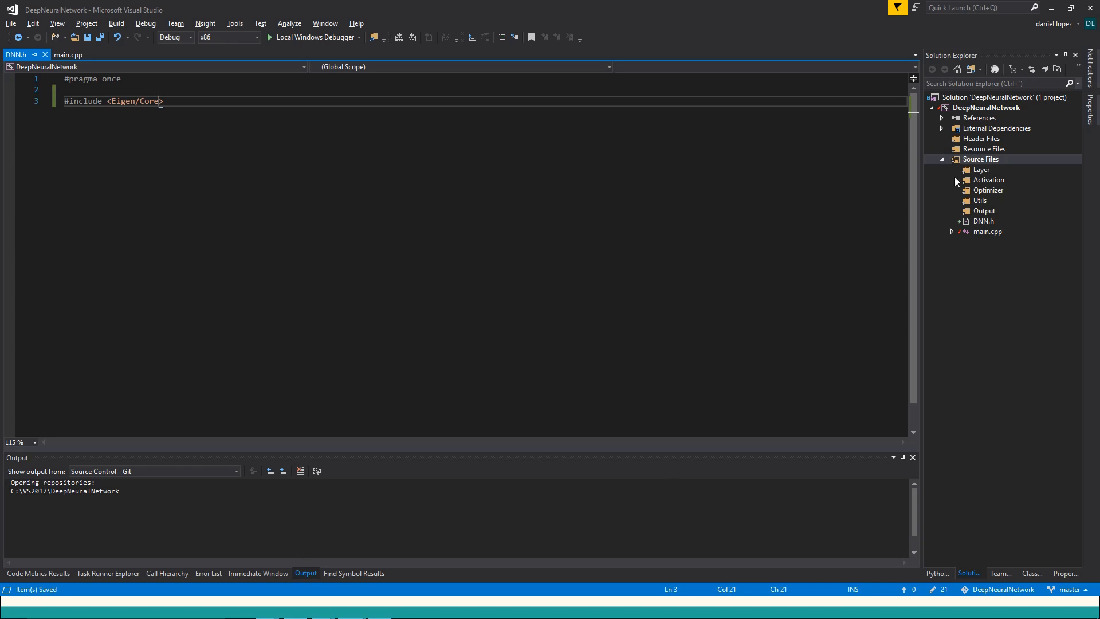
- Add a new empty header NeuralNet.h to Source Files
right_click(981, 158)
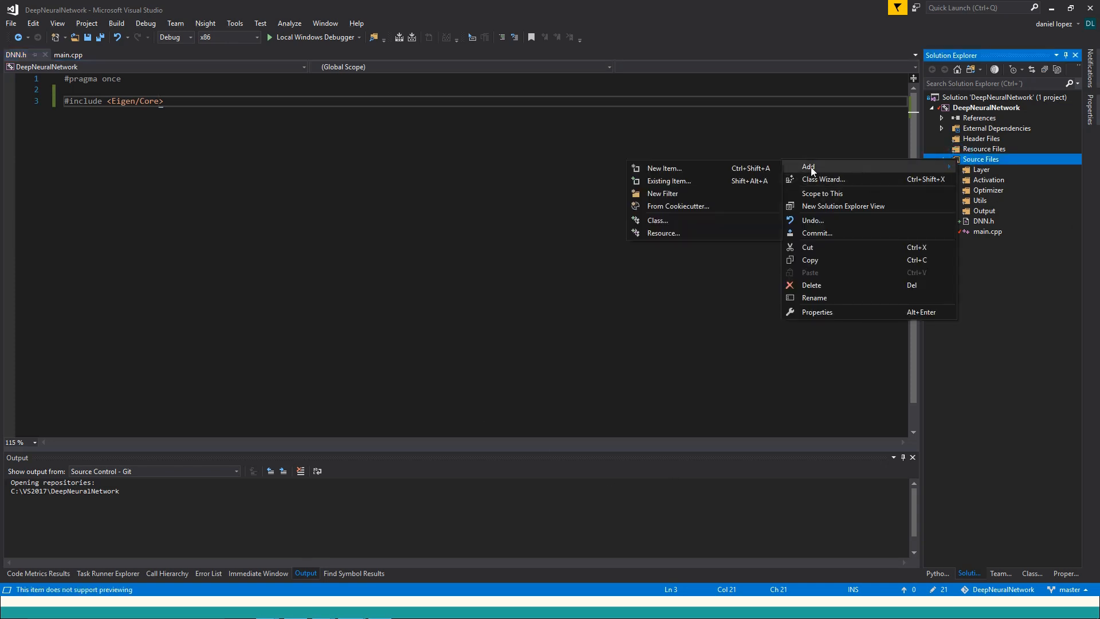
click(662, 167)
text(NeuralNet)
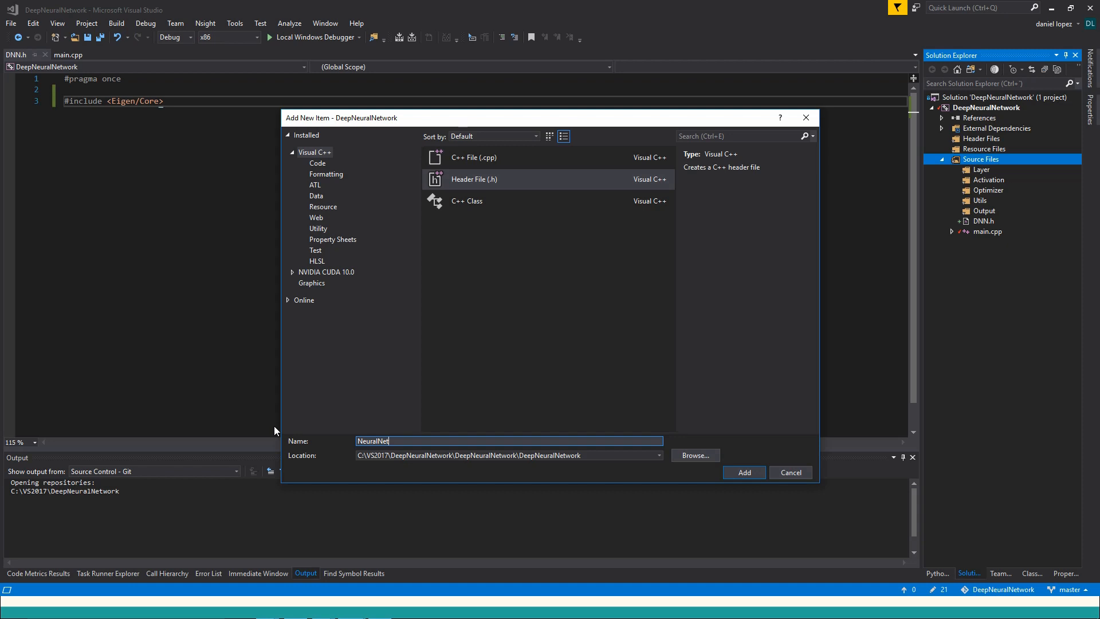
click(743, 472)
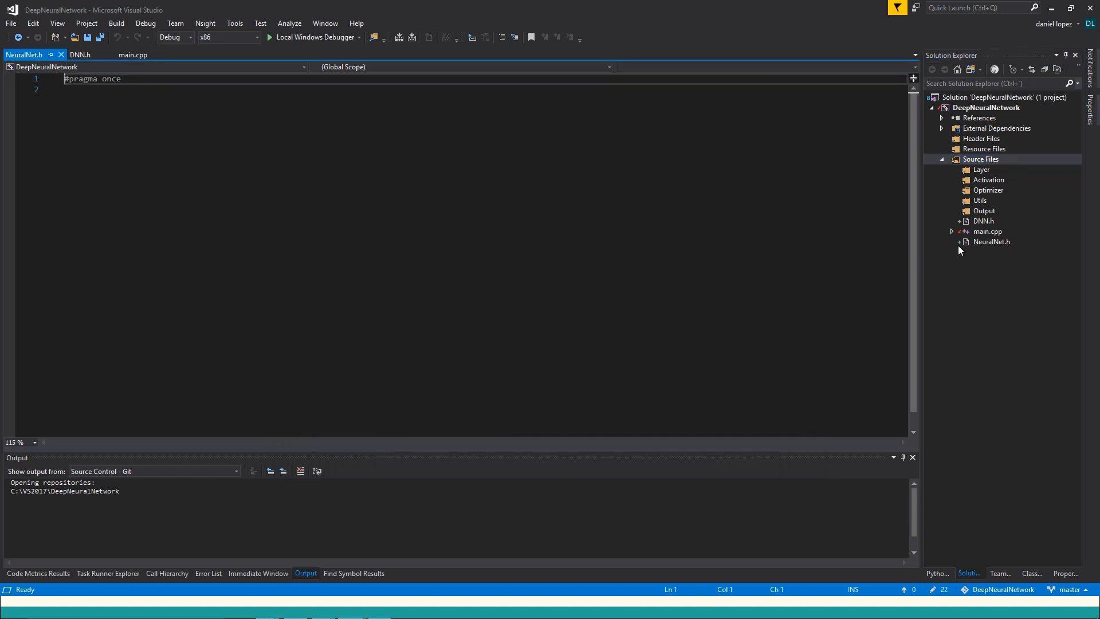
mouse_move(989, 242)
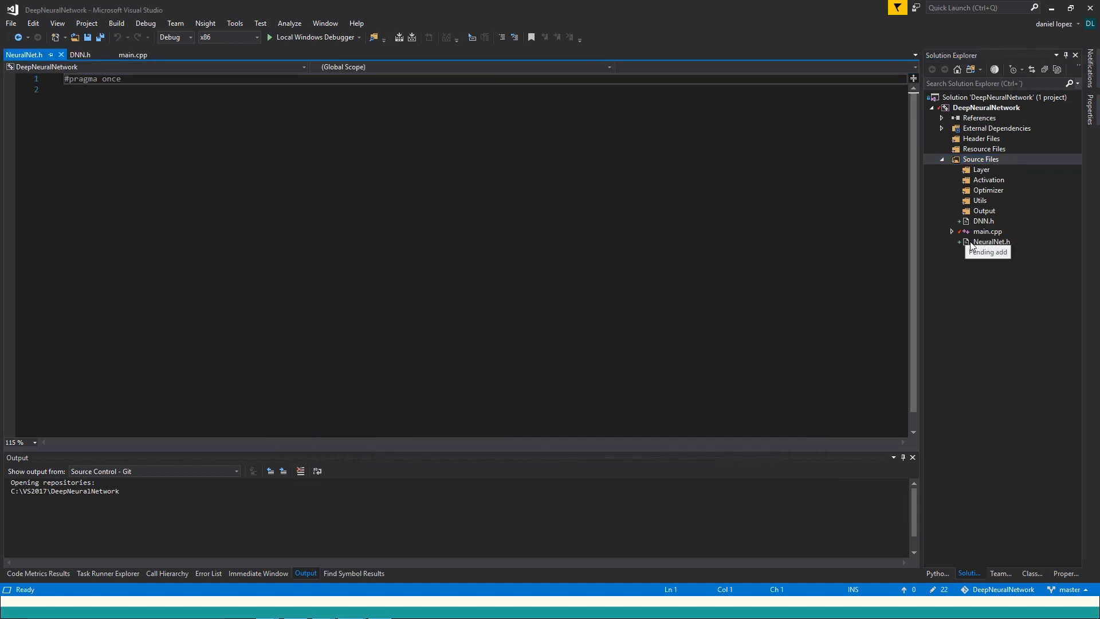
mouse_move(982, 239)
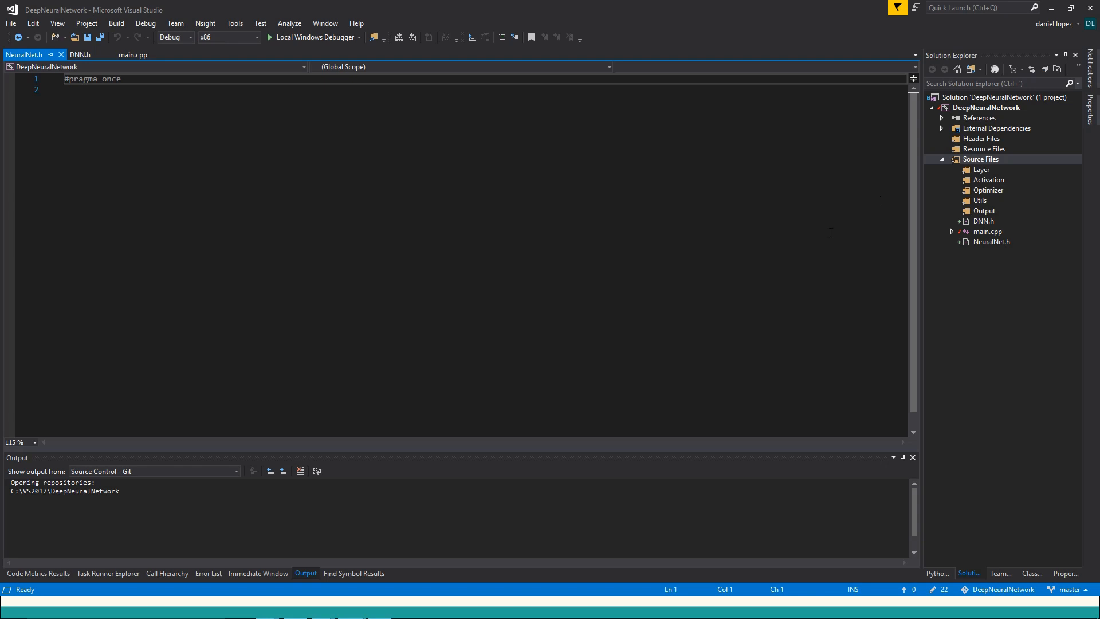
mouse_move(950, 186)
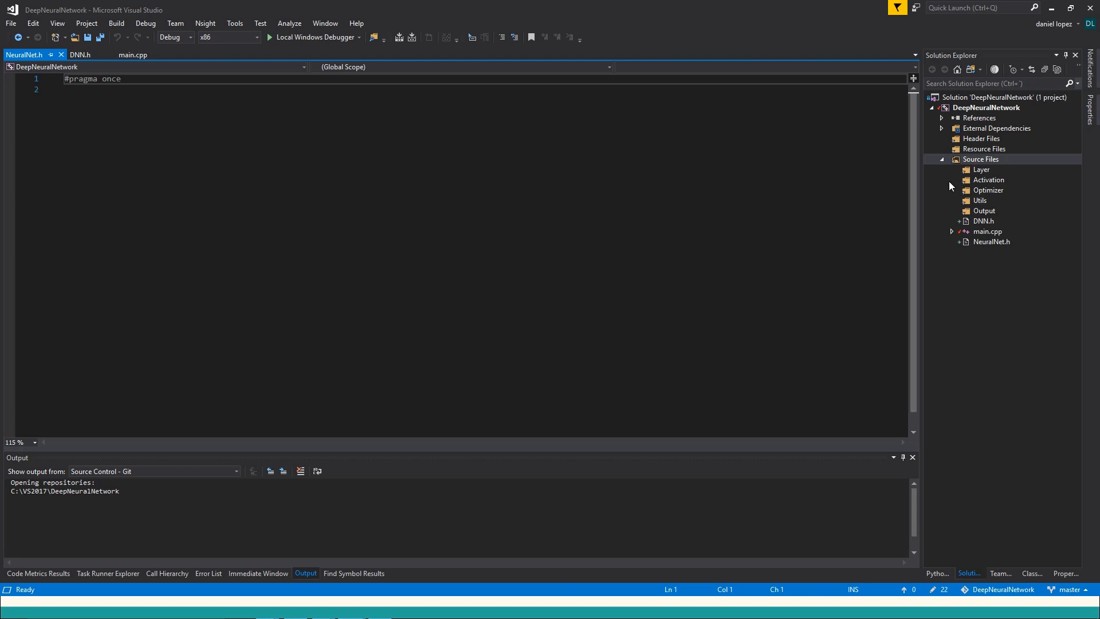
- Drag the five filters, DNN.h and NeuralNet.h from Source Files onto Header Files
click(982, 170)
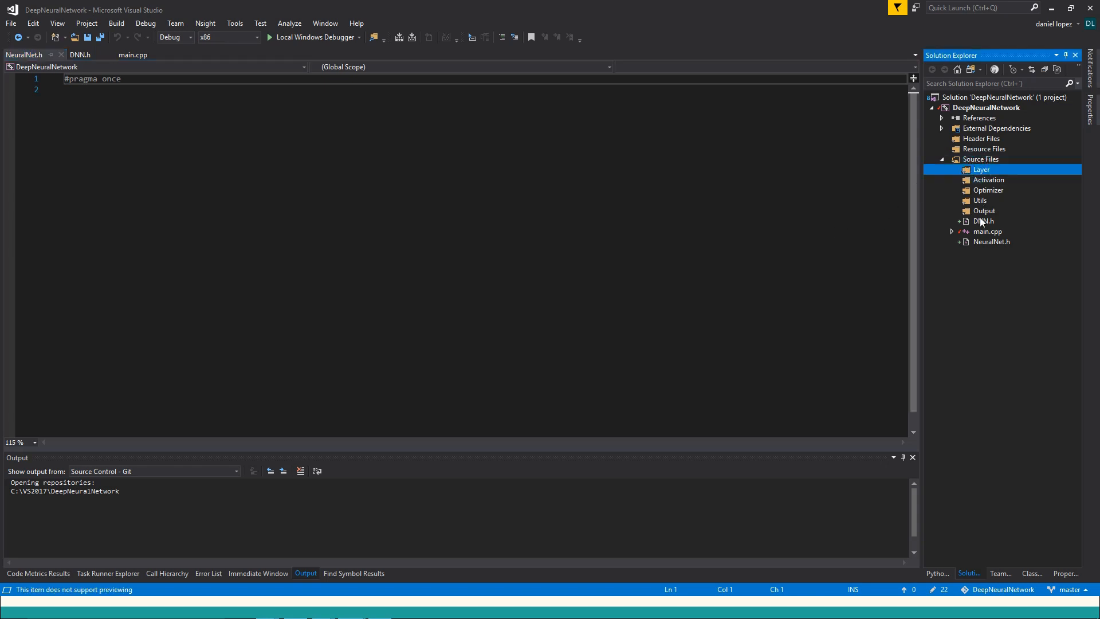
click(982, 139)
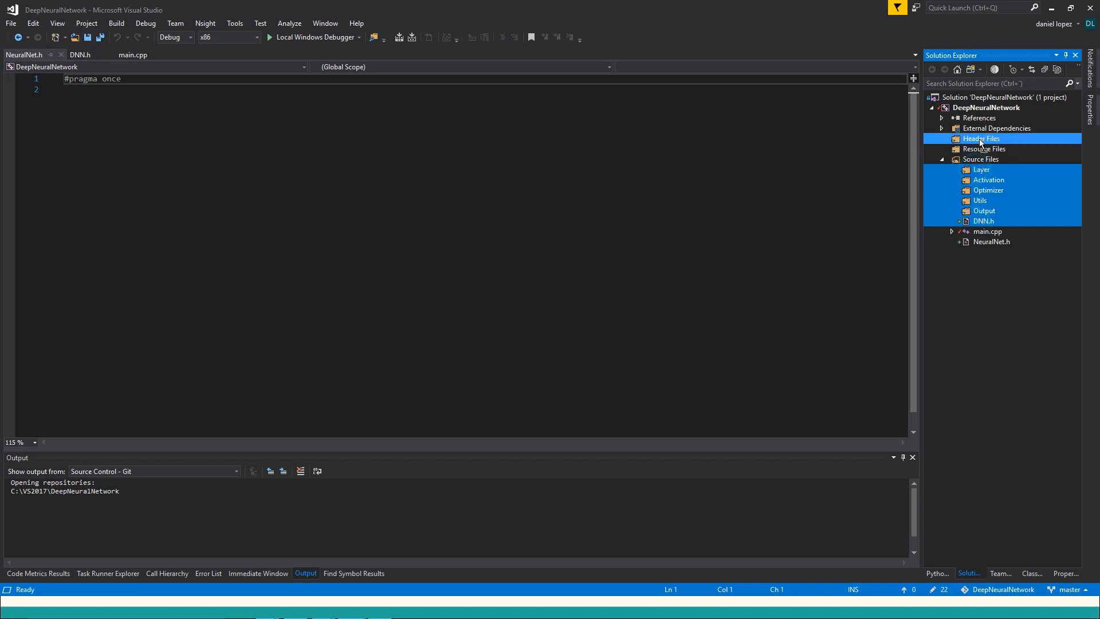
click(992, 242)
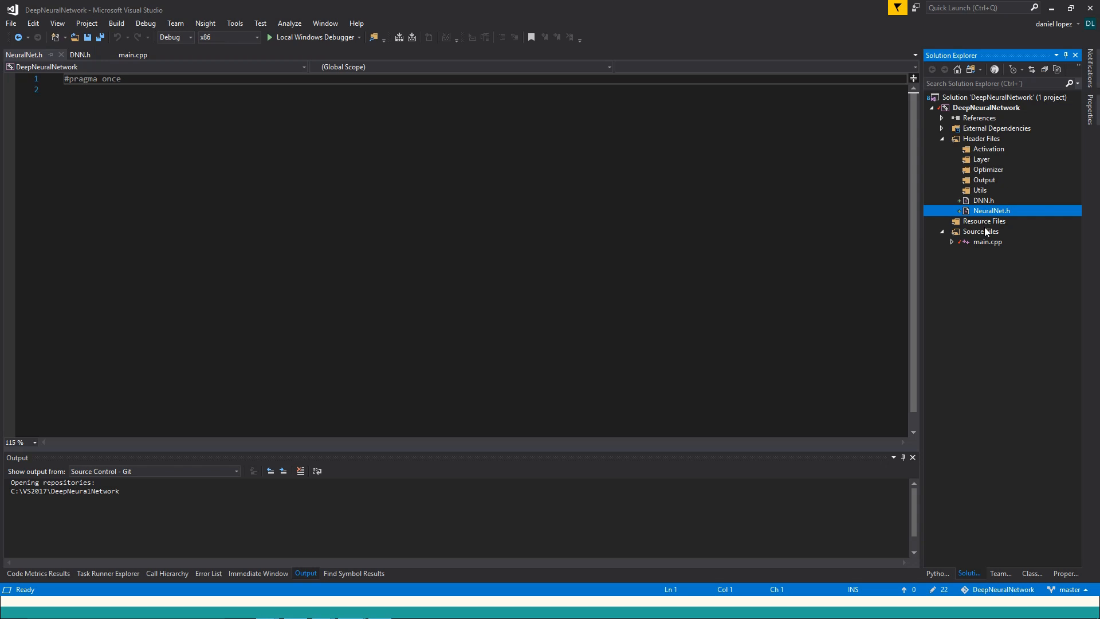
click(982, 138)
text(Layer)
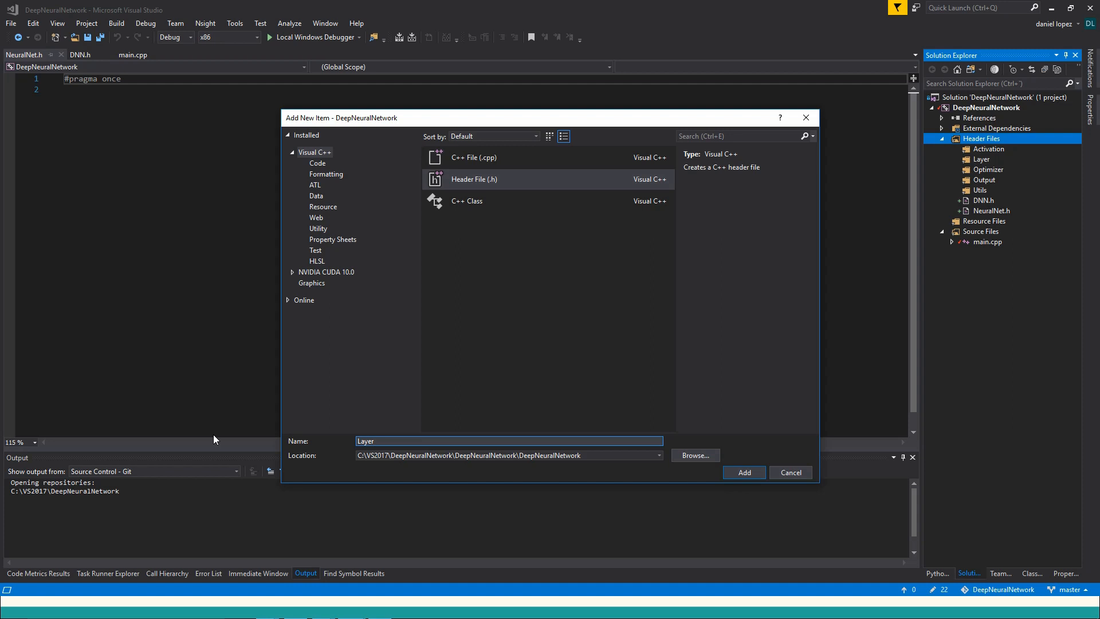
- Create the Layer.h header under Header Files
click(742, 472)
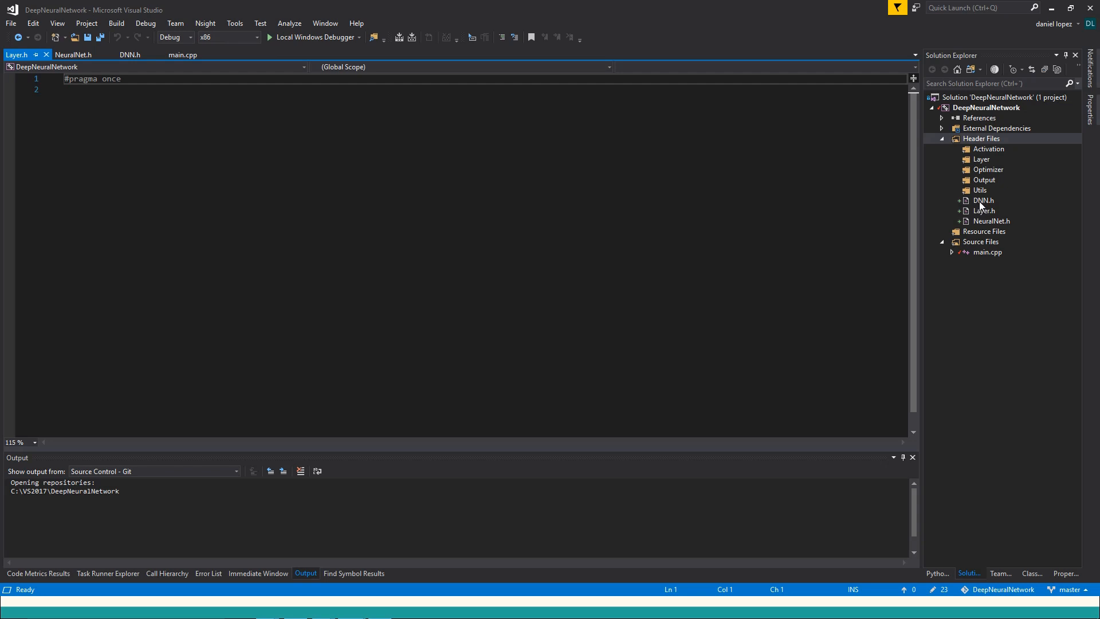
mouse_move(1084, 221)
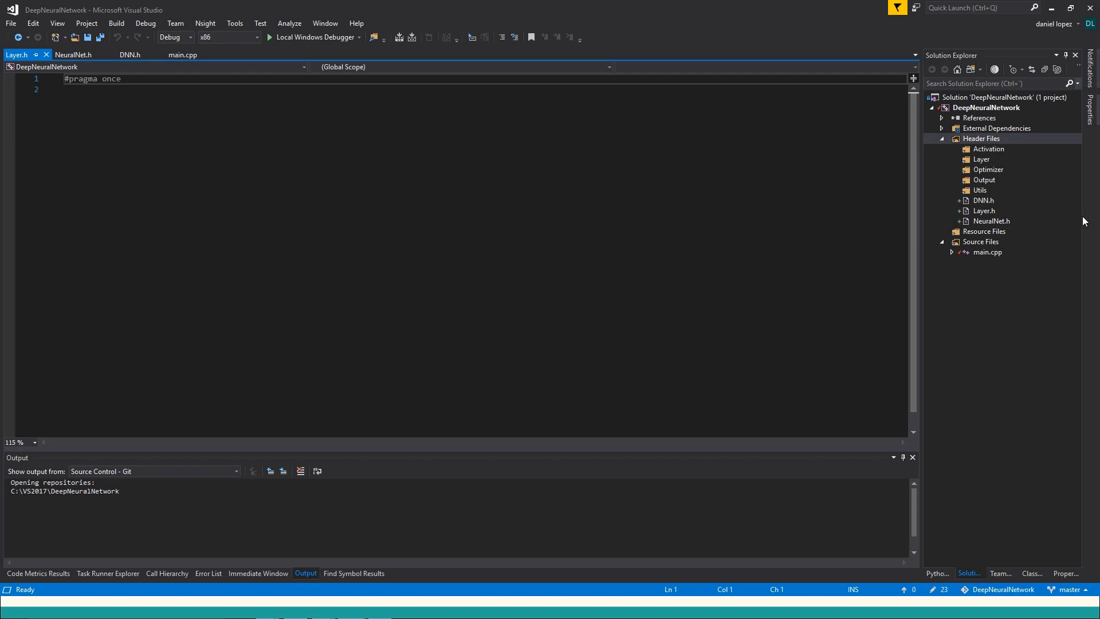
mouse_move(989, 195)
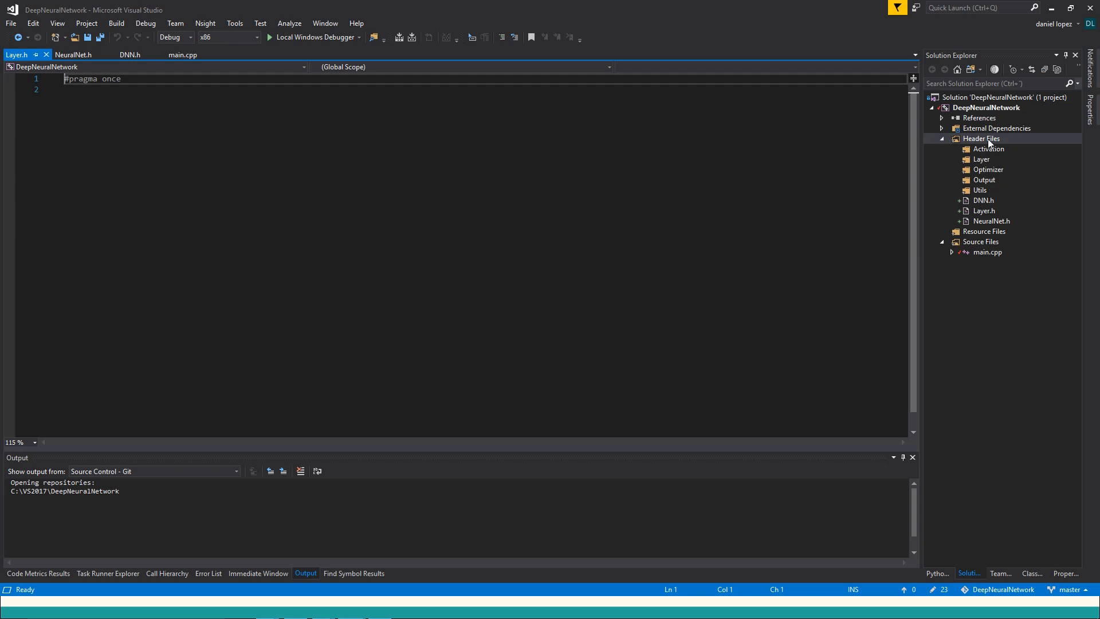
- Add empty Optimizer.h and Output.h headers under Header Files
click(982, 138)
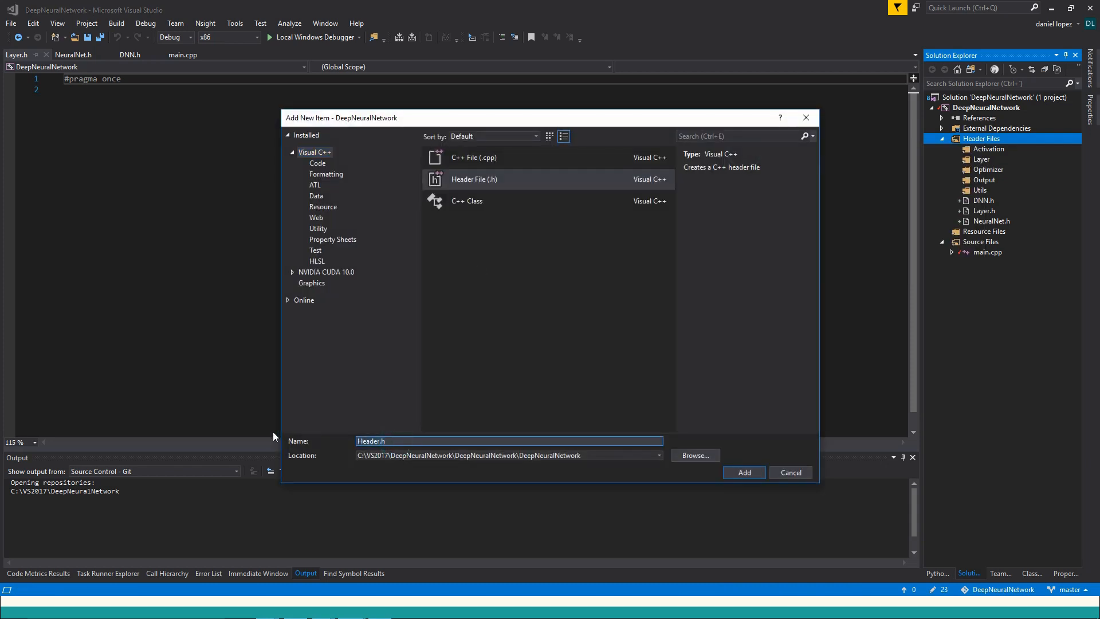
text(Optim)
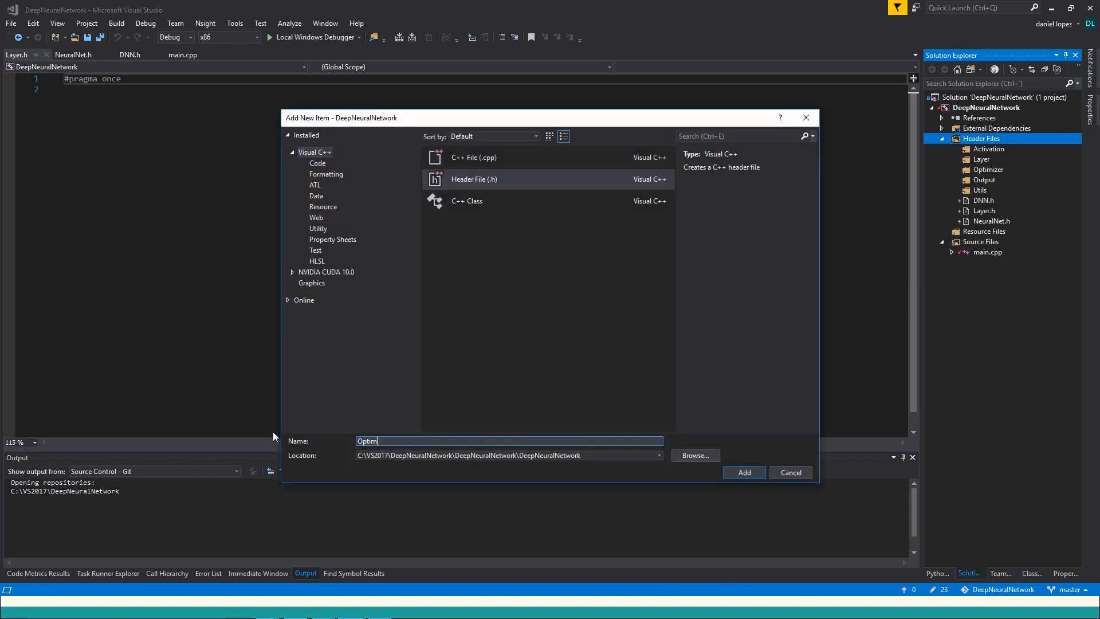
text(izer)
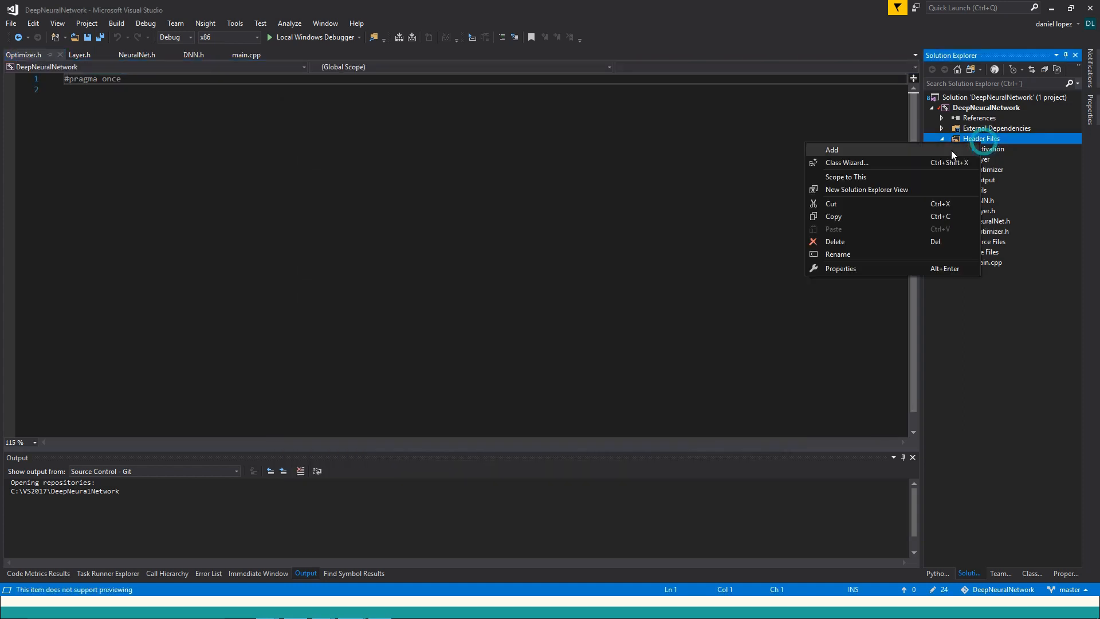
click(832, 149)
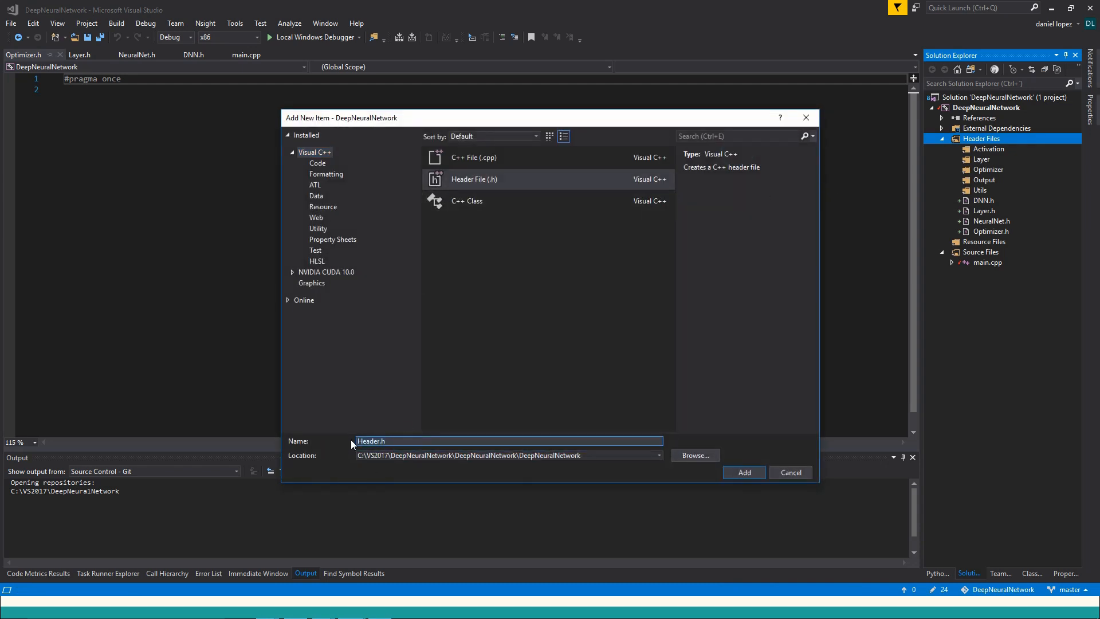
text(Out)
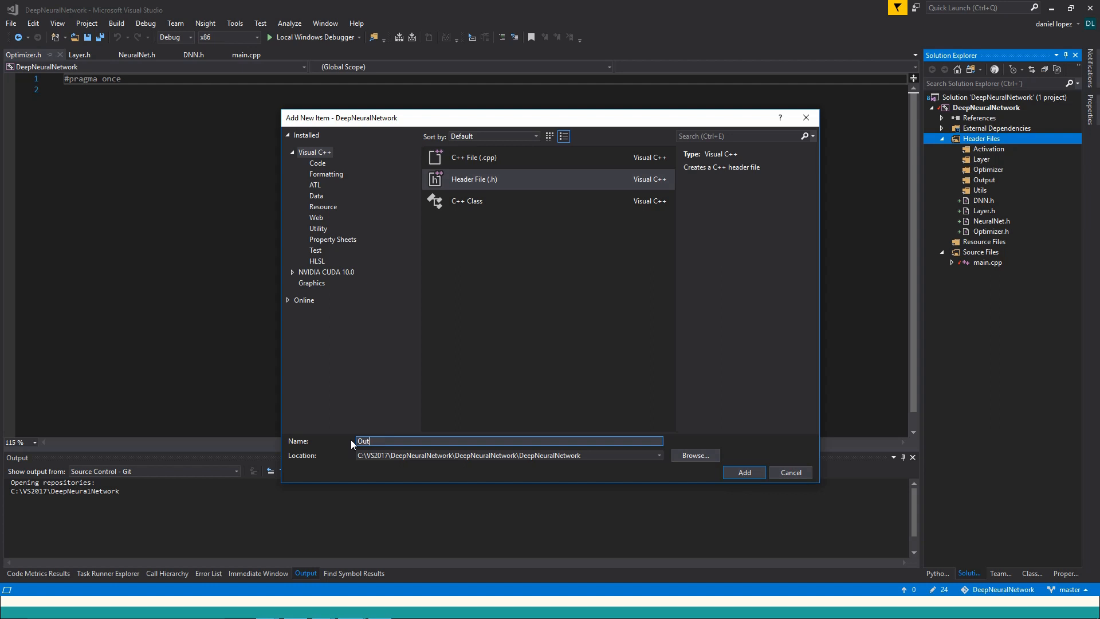
click(743, 472)
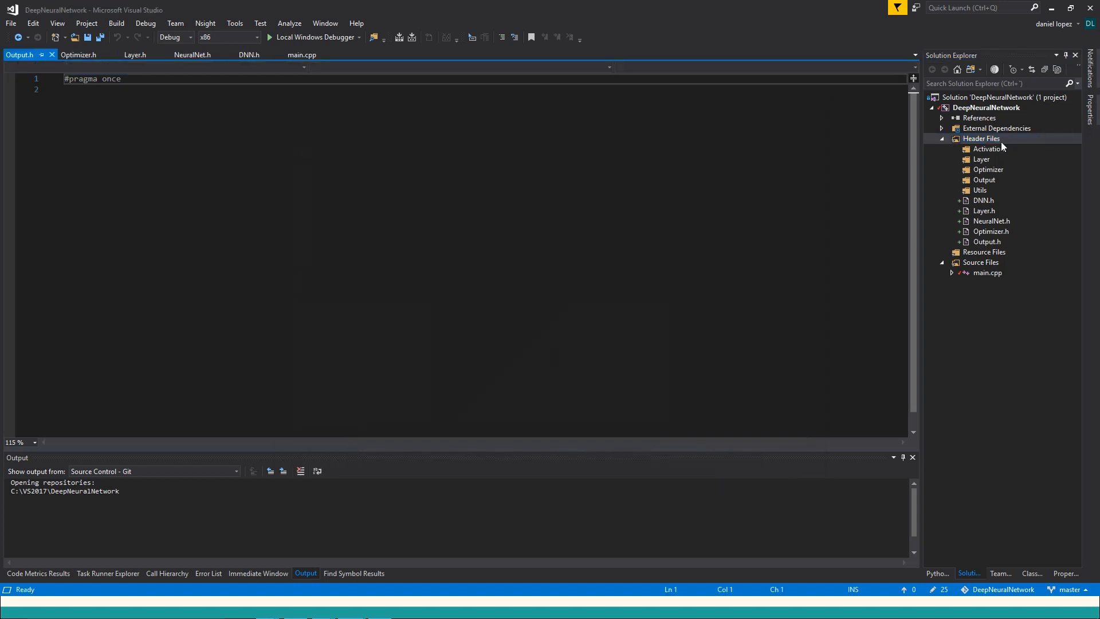
- Create a new header under Header Files named Config, correcting a mistyped 'Training' name first
right_click(979, 139)
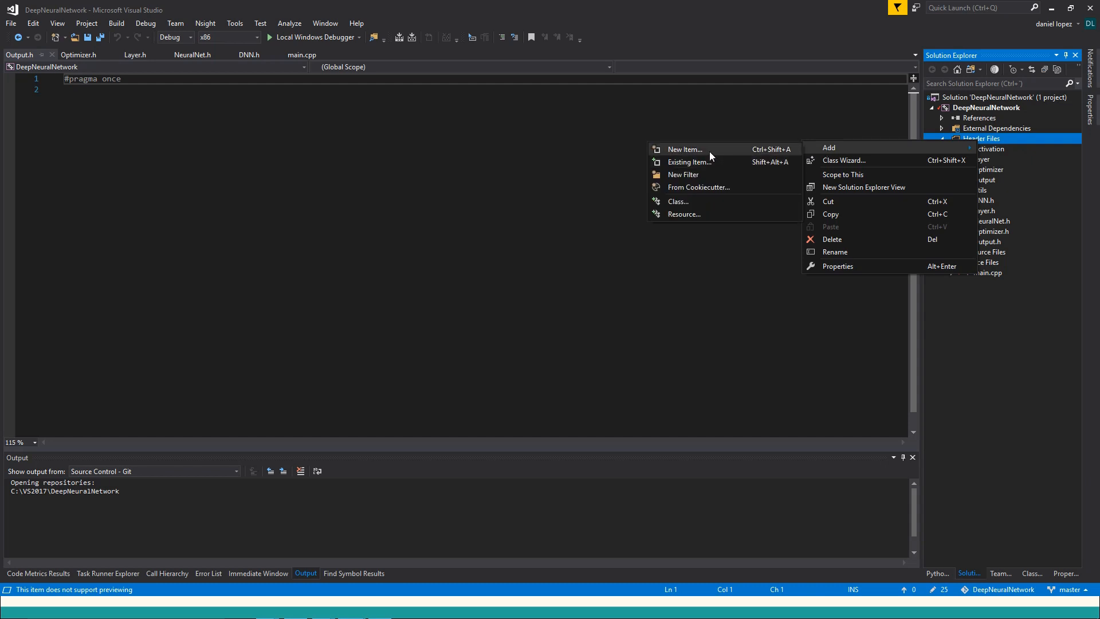
click(683, 149)
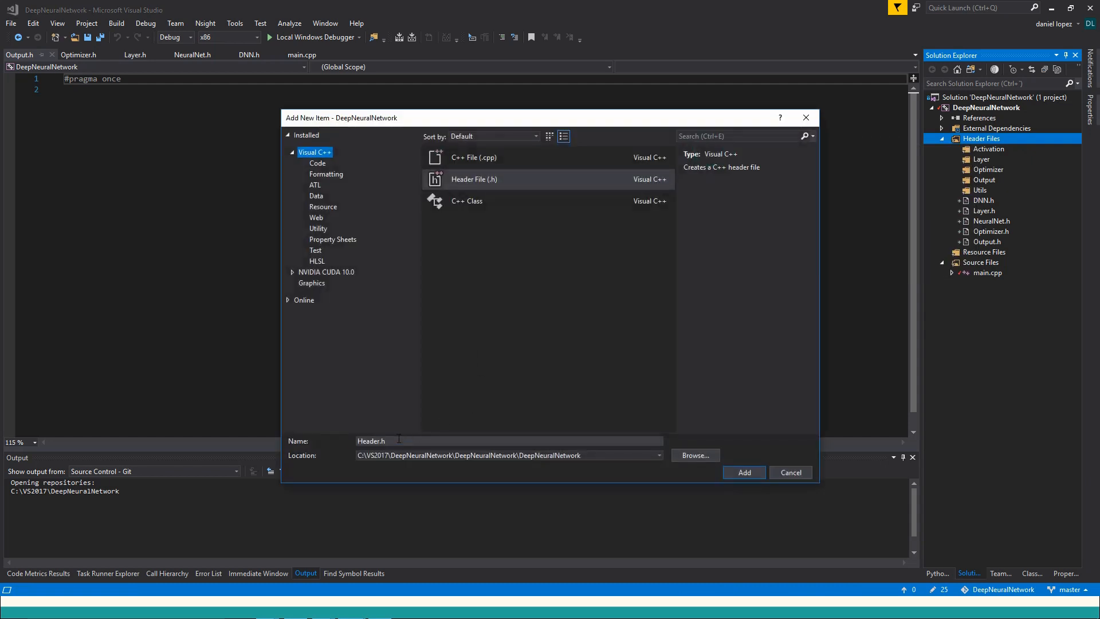
triple_click(508, 440)
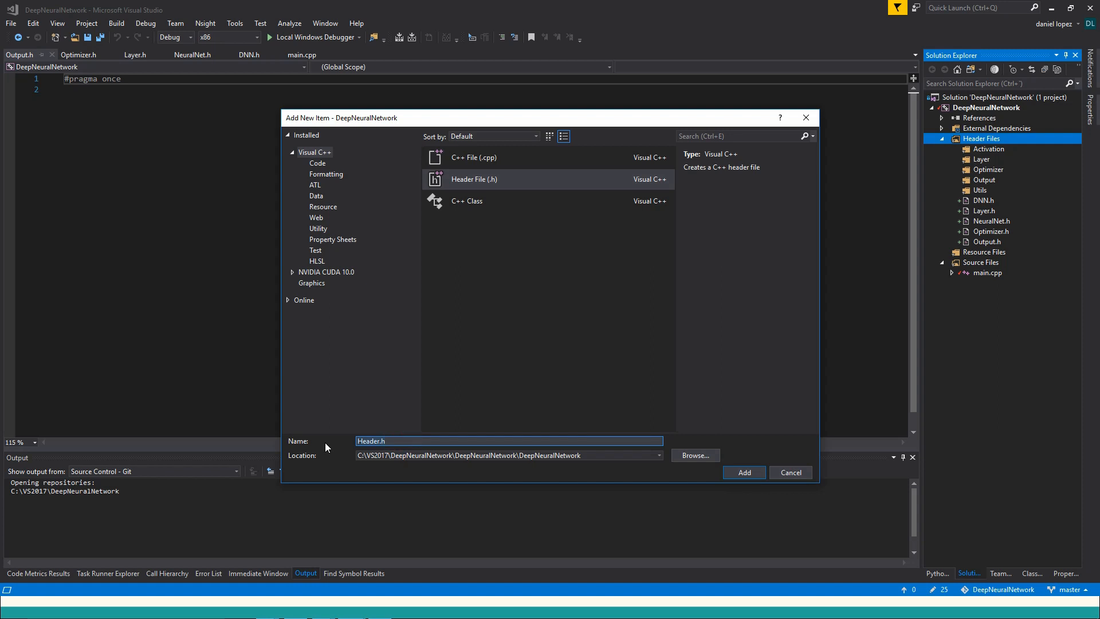
text(Tra)
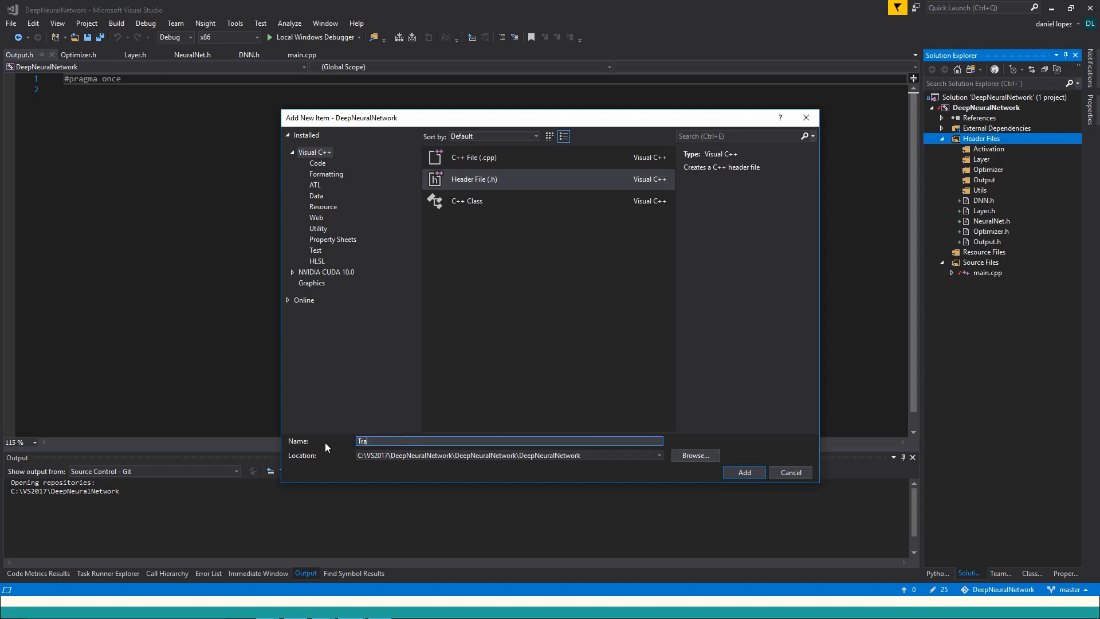
text(ining)
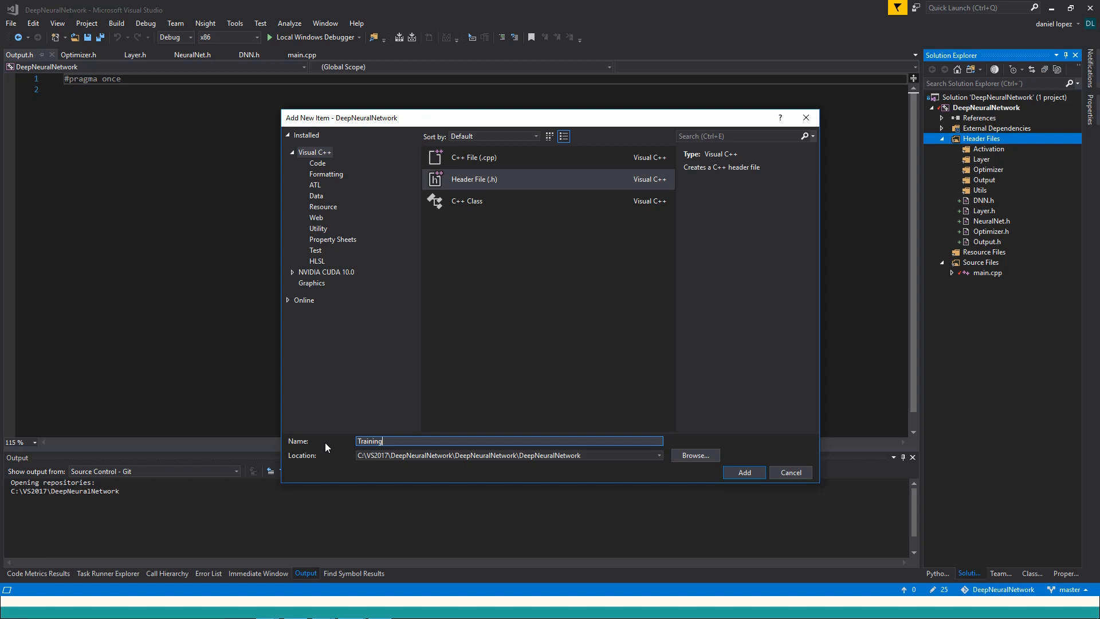
key(ctrl+a)
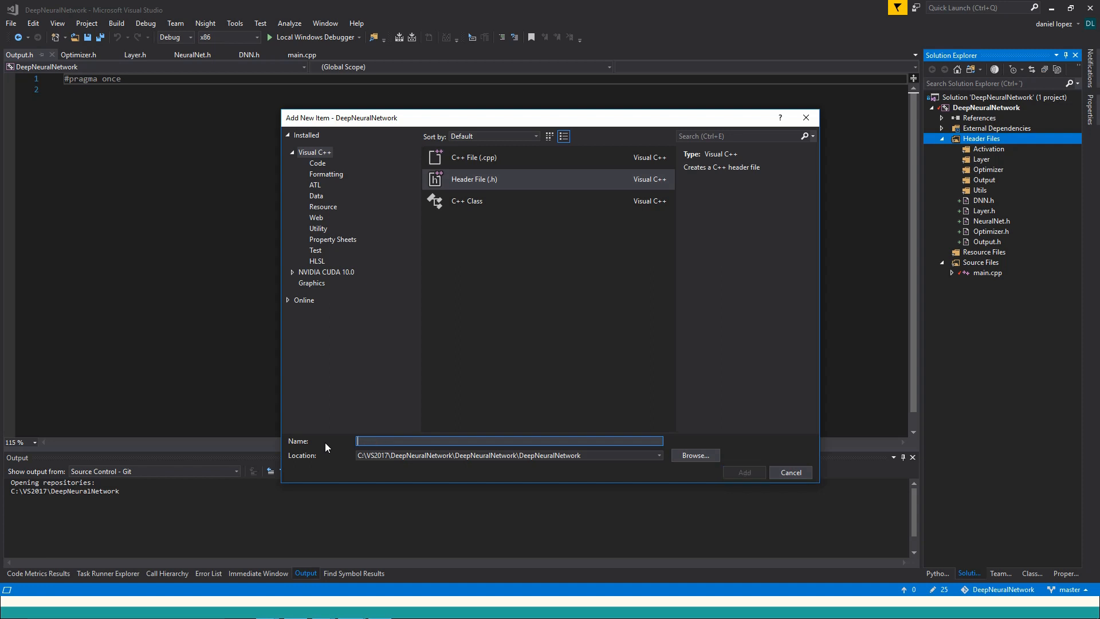
text(Config)
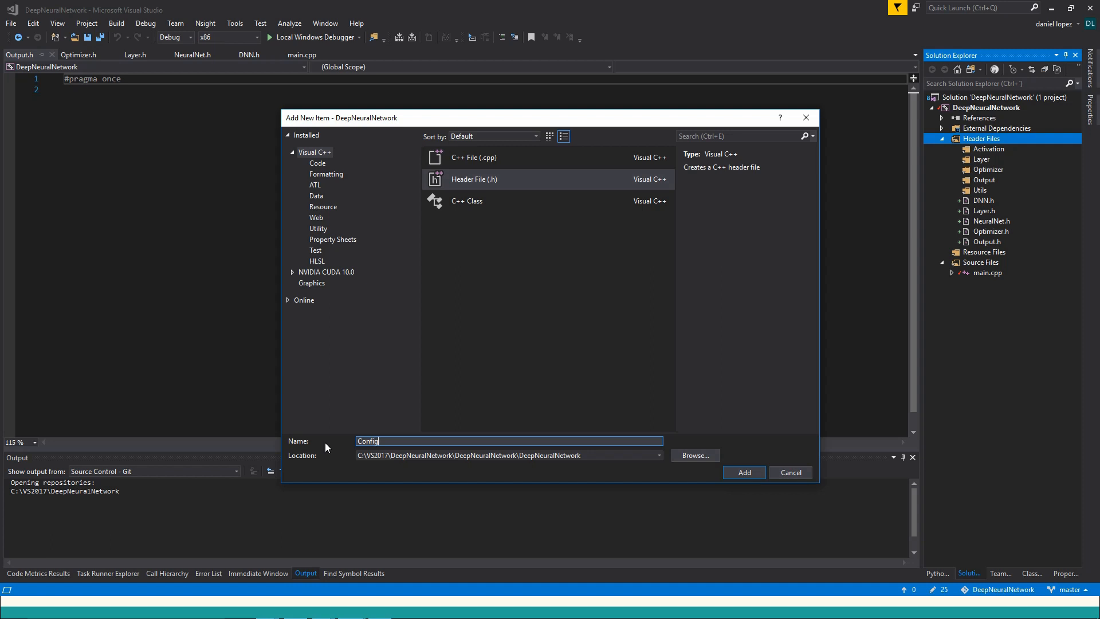
click(742, 472)
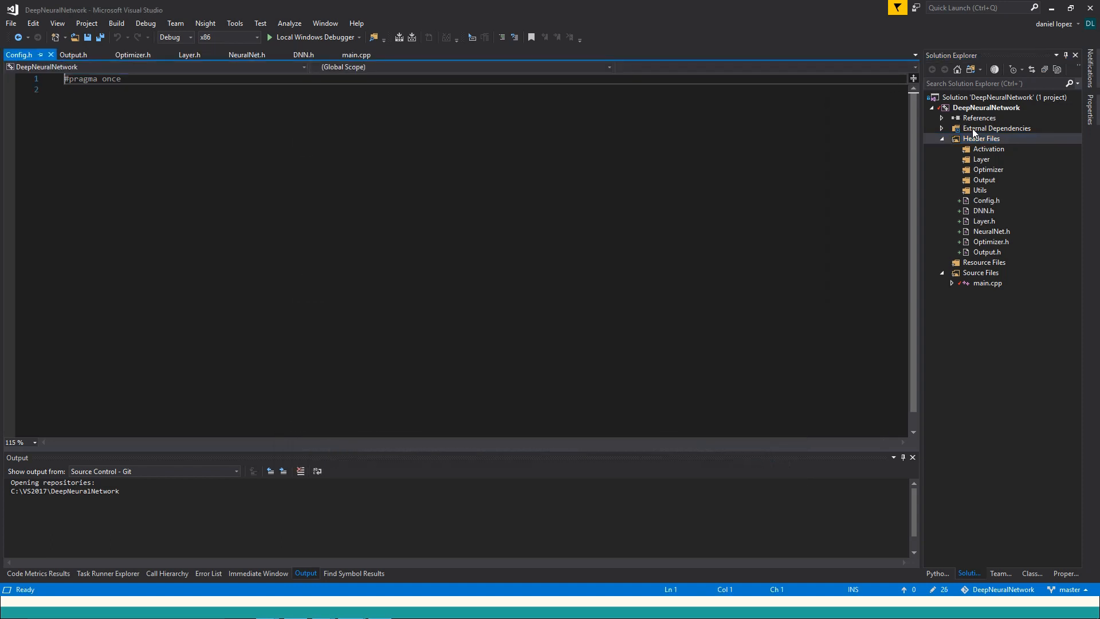
- Create a new header under Header Files named RNG via Add > New Item
right_click(985, 139)
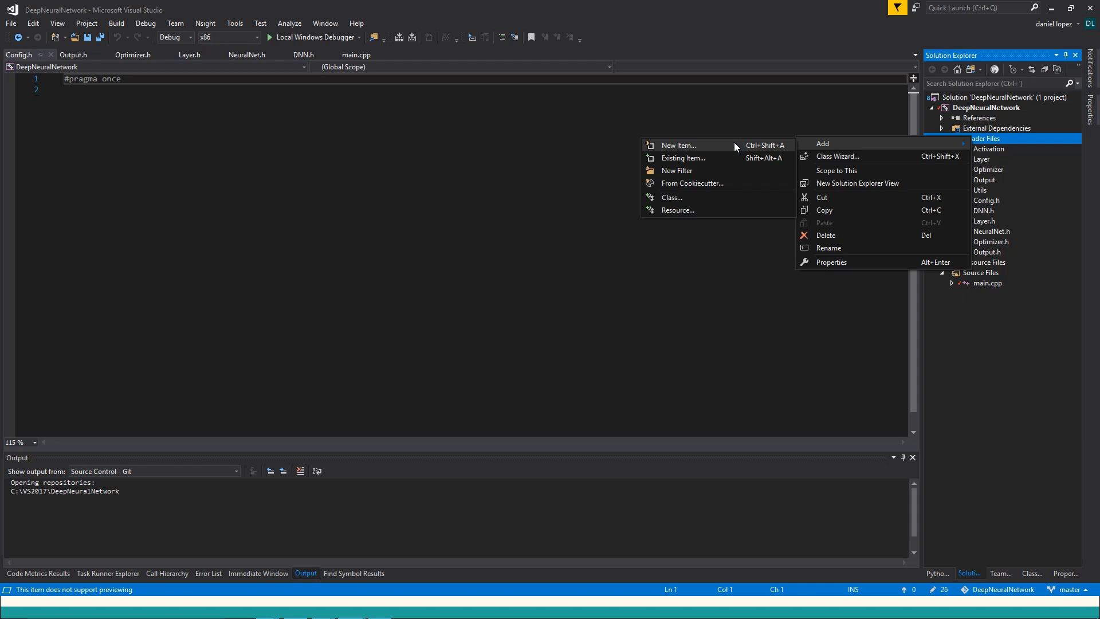
click(678, 146)
text(R)
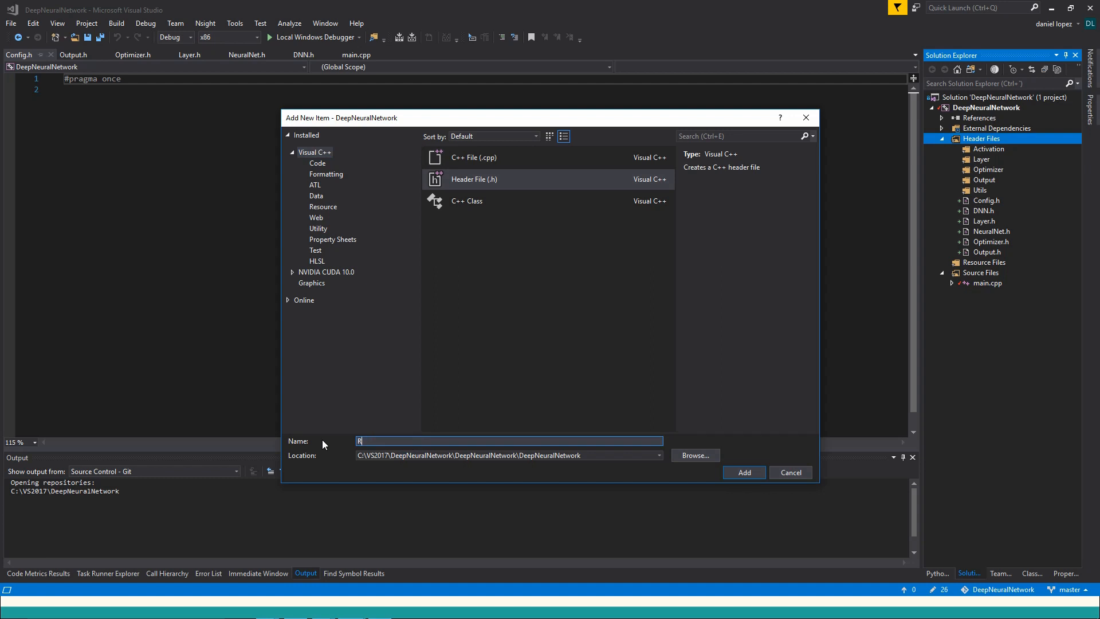
text(NG)
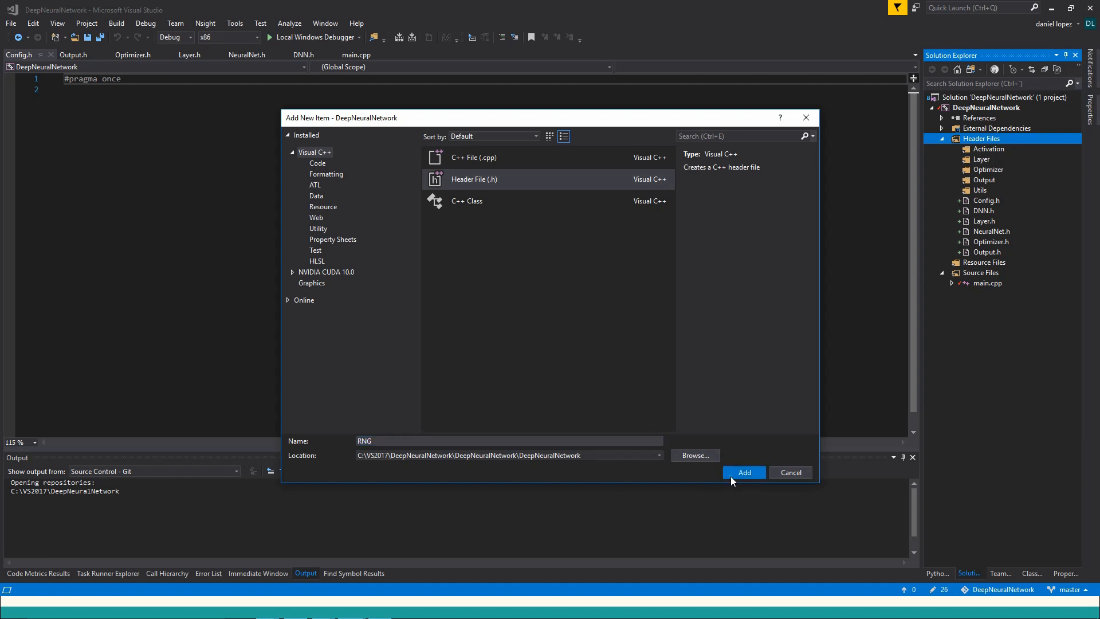
click(743, 472)
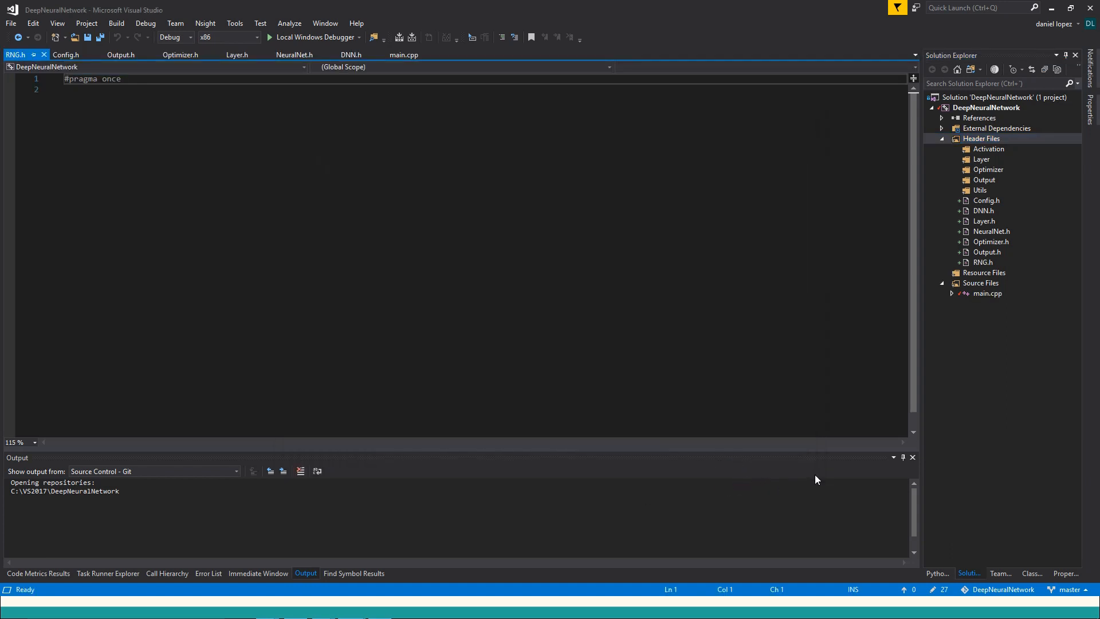
mouse_move(976, 241)
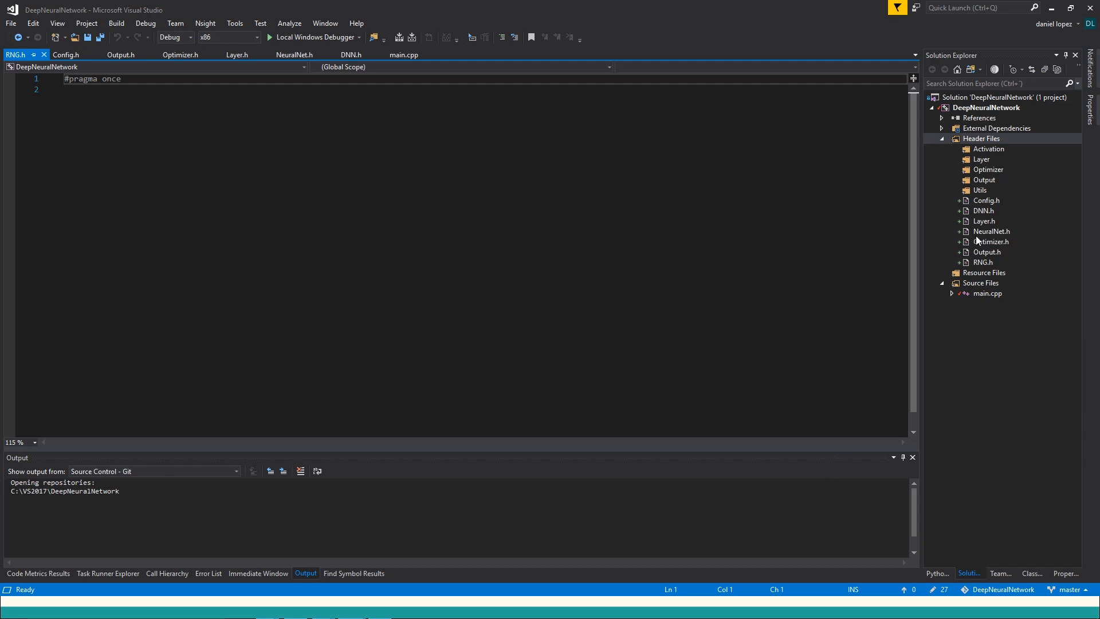
mouse_move(986, 228)
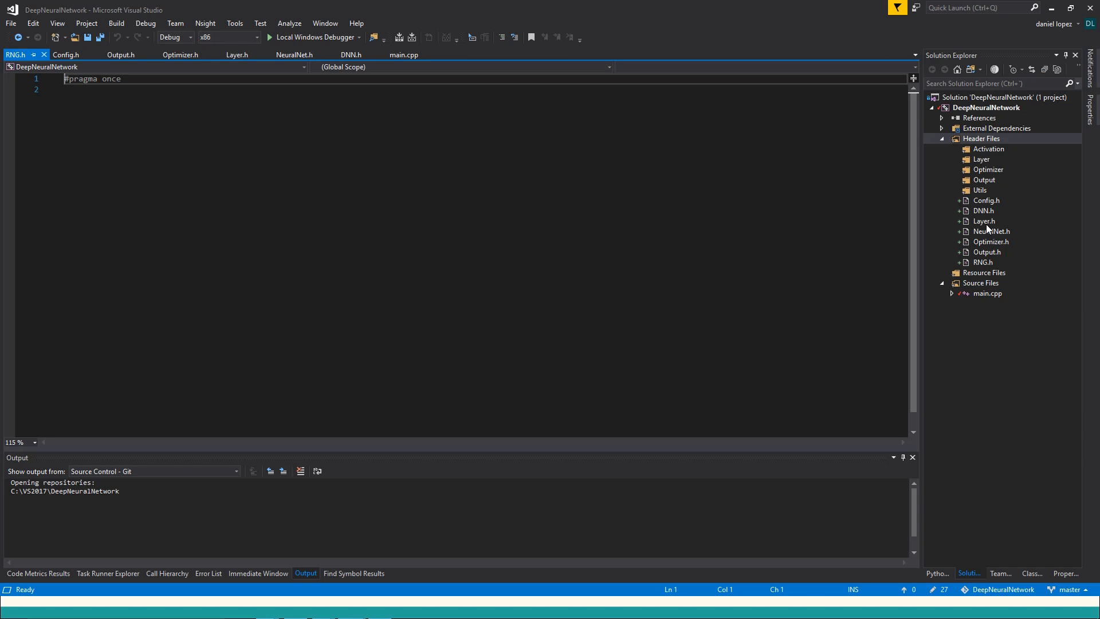
mouse_move(985, 148)
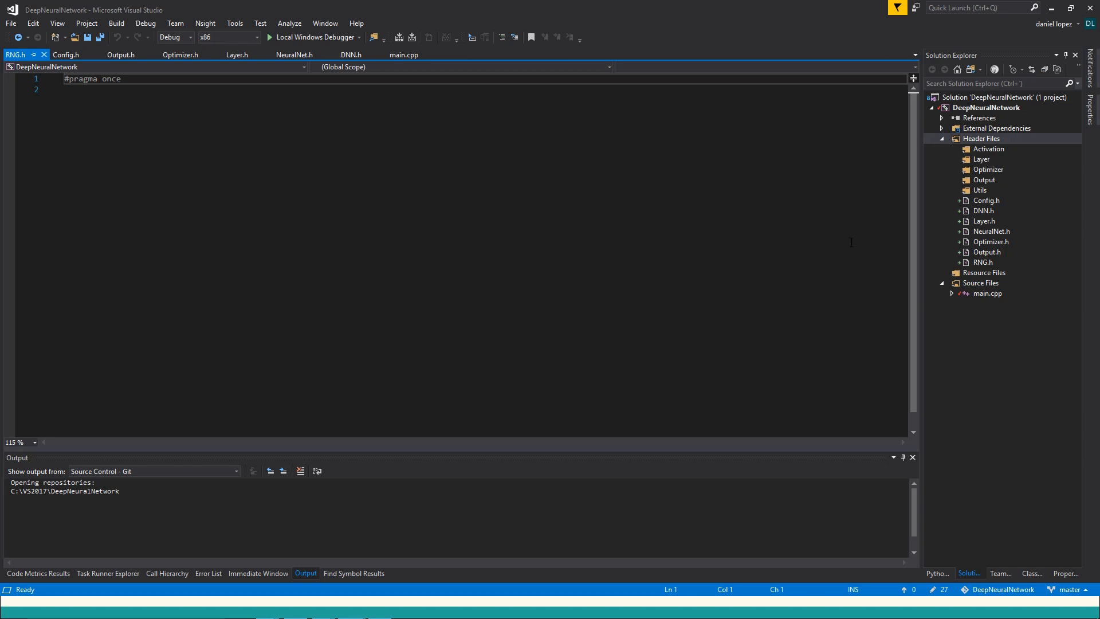
mouse_move(882, 158)
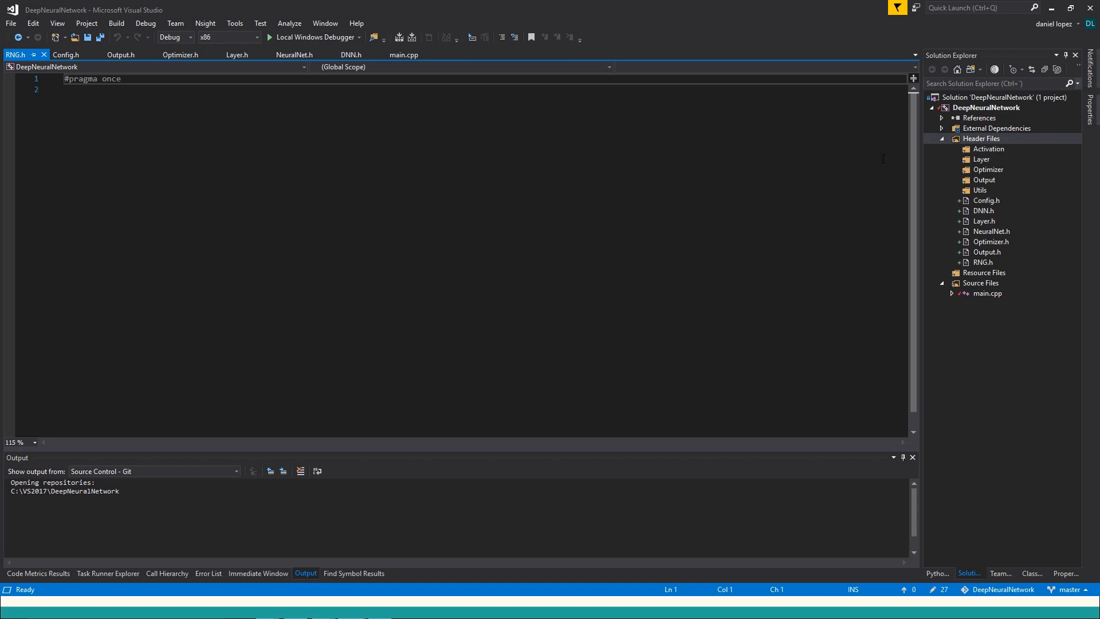
mouse_move(982, 198)
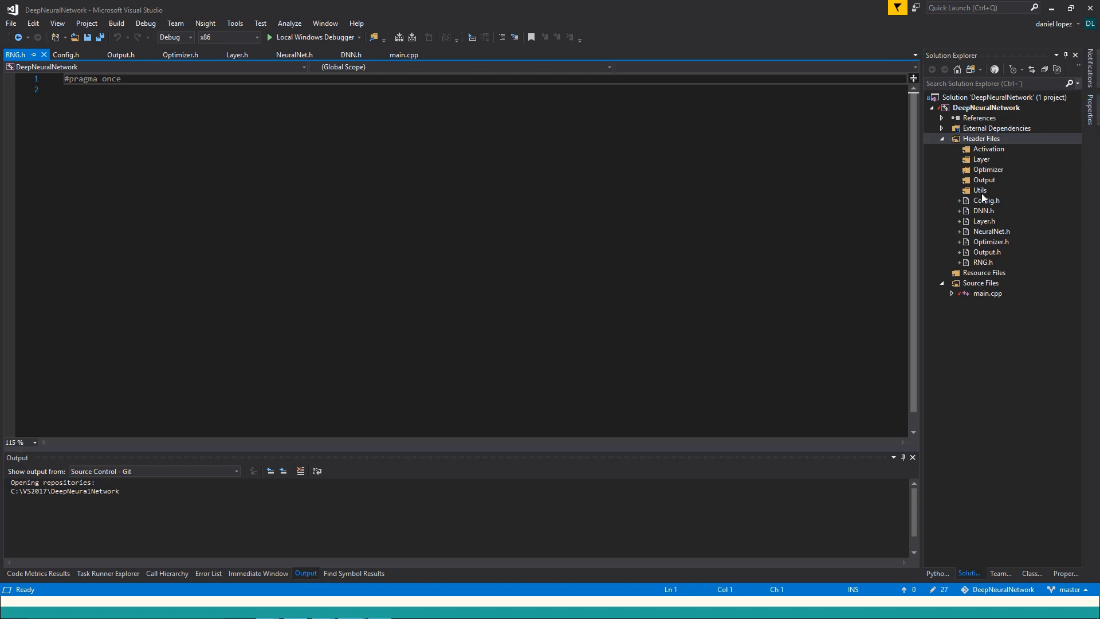
mouse_move(942, 232)
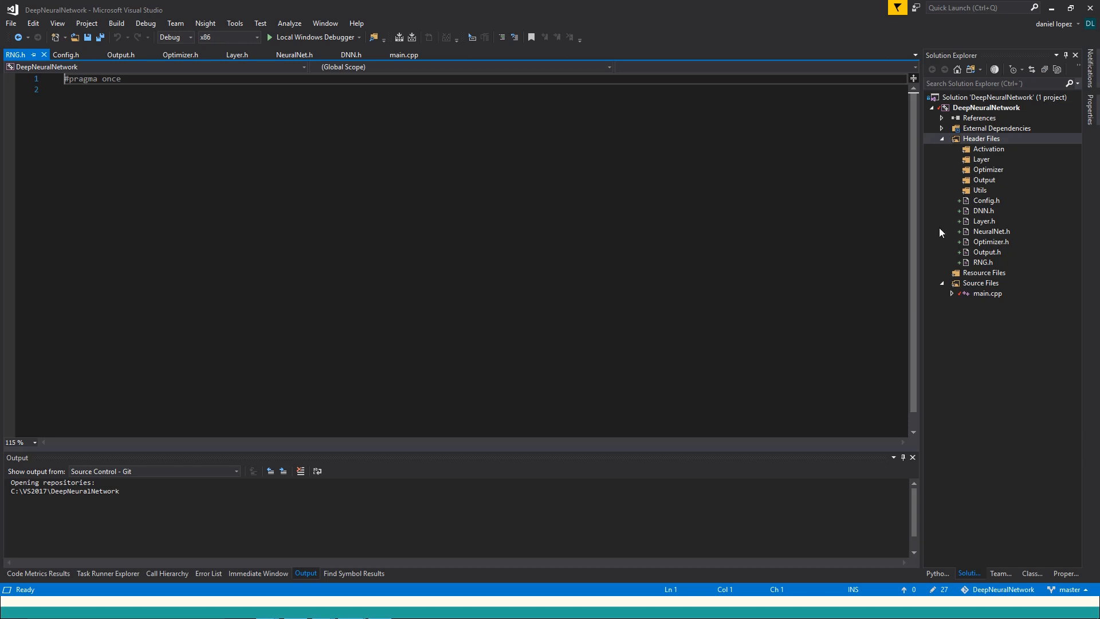